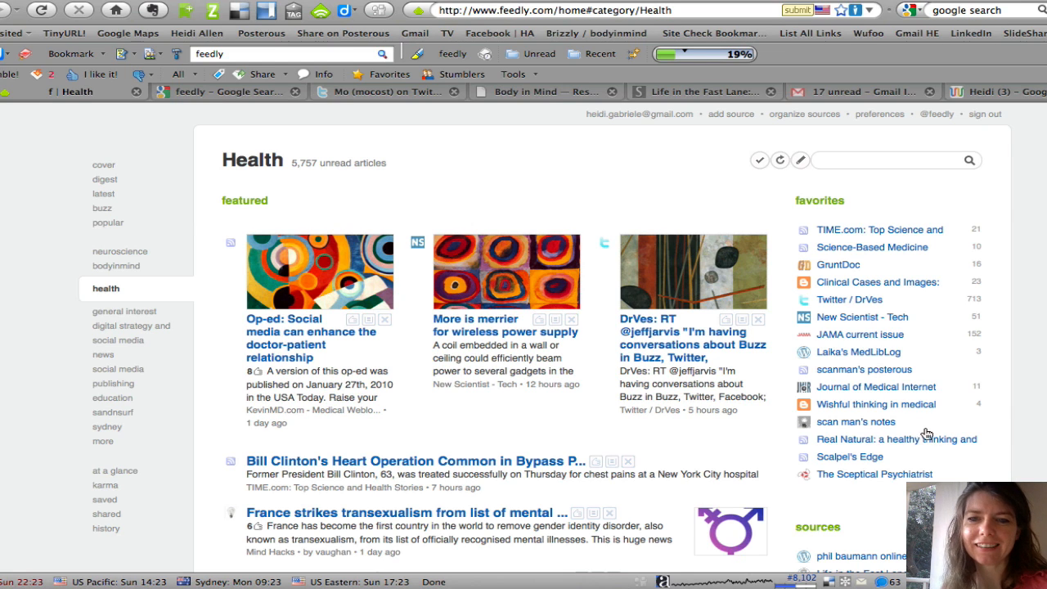
{"action": "mouse_move", "coordinate": [595, 336]}
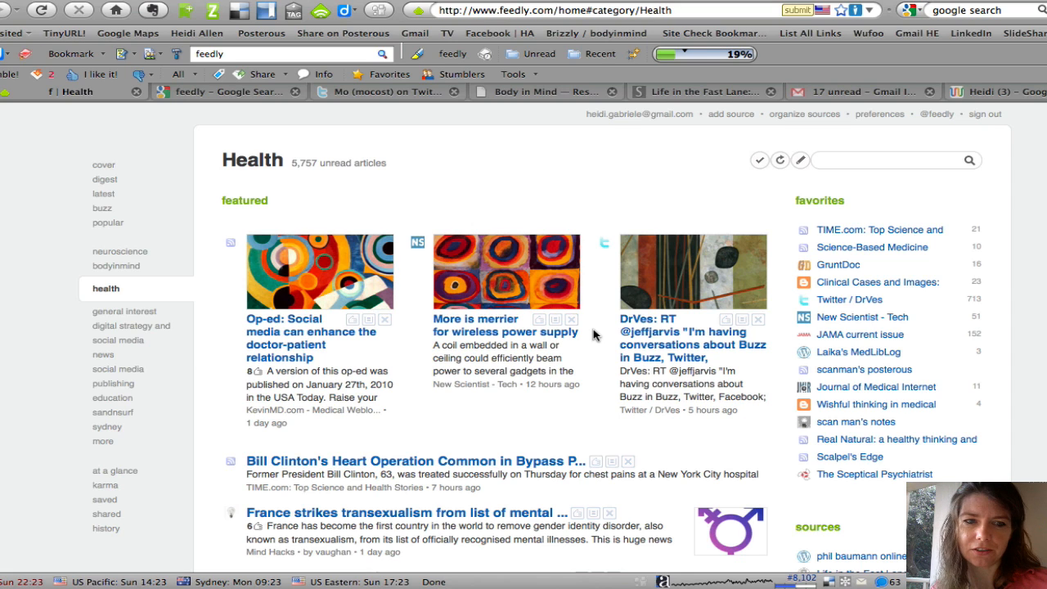
{"action": "mouse_move", "coordinate": [603, 370]}
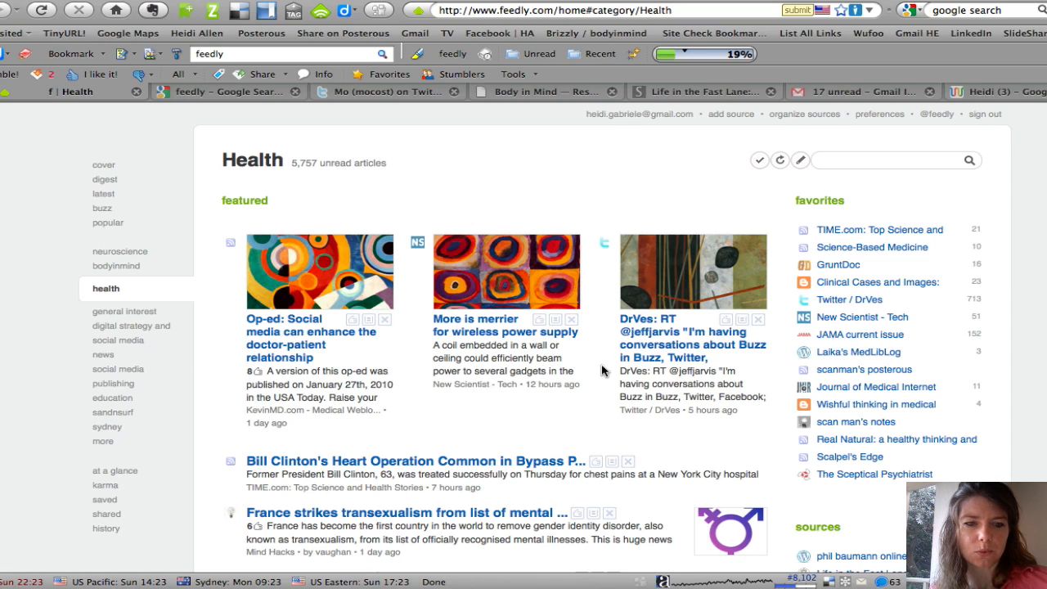
{"action": "mouse_move", "coordinate": [198, 163]}
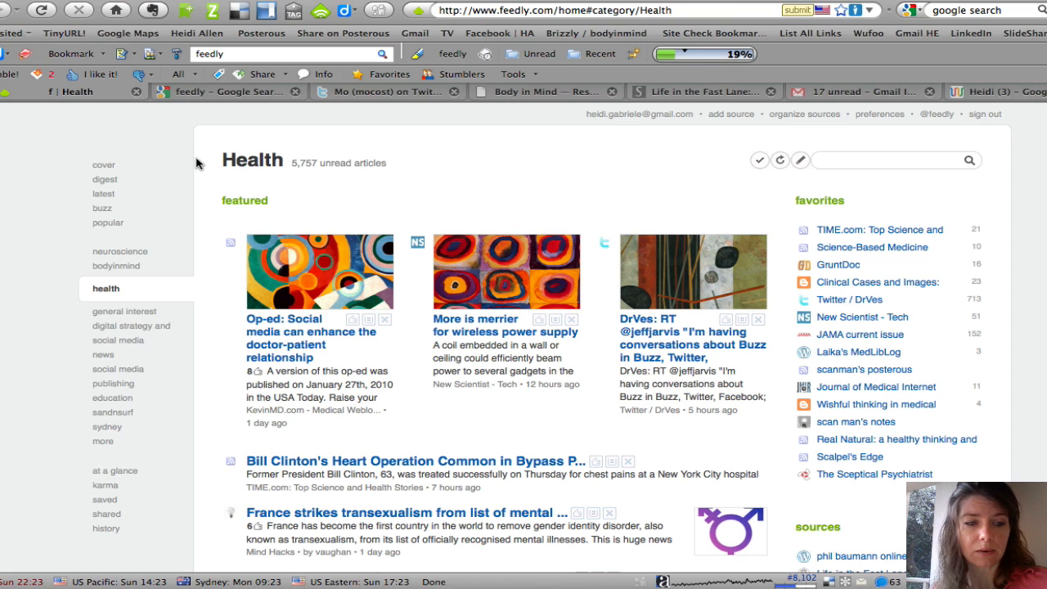
{"action": "mouse_move", "coordinate": [109, 319]}
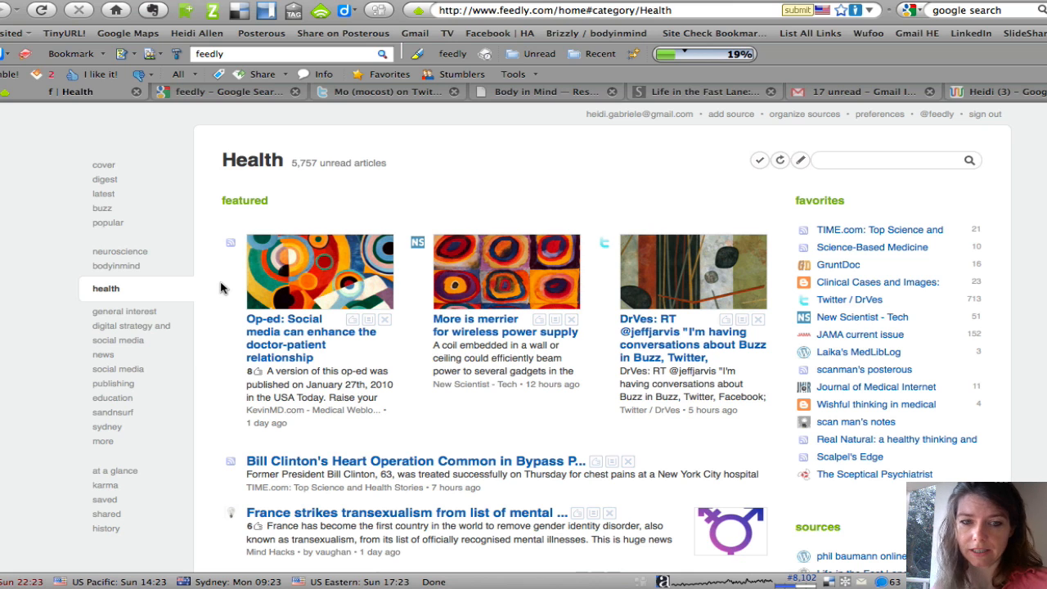
{"action": "mouse_move", "coordinate": [211, 166]}
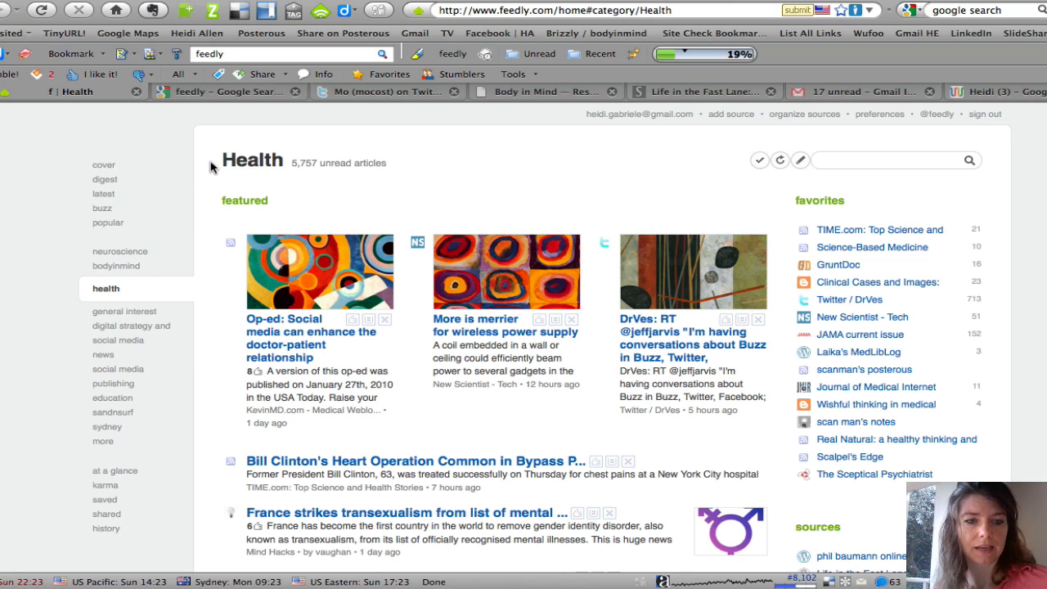
Step: Expand the Science-Based Medicine post 'Science by press release' inline and read through it
{"action": "scroll", "scroll_direction": "down", "scroll_amount": 3}
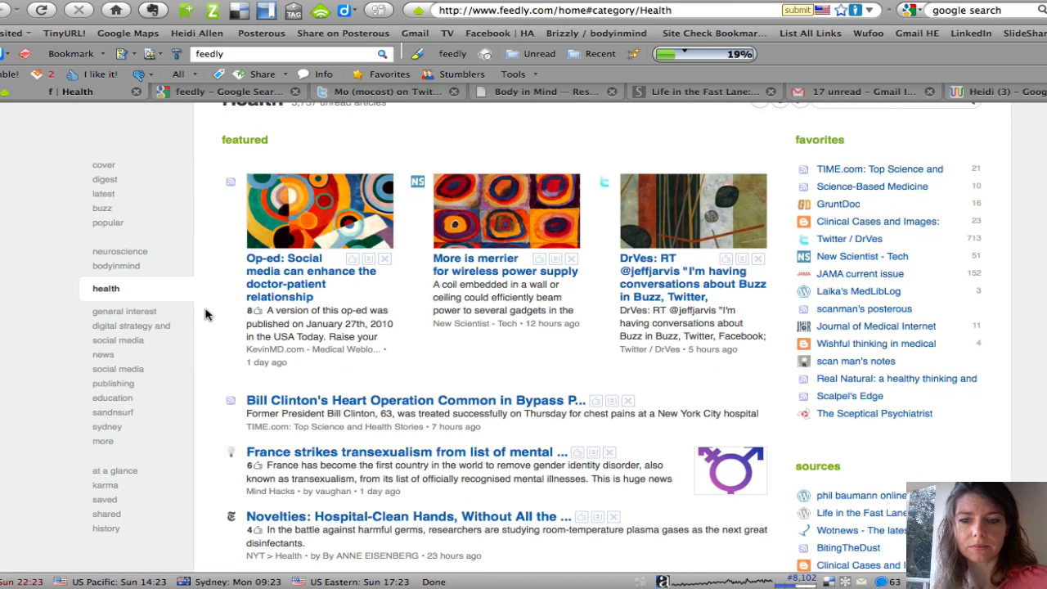
{"action": "scroll", "scroll_direction": "down", "scroll_amount": 3}
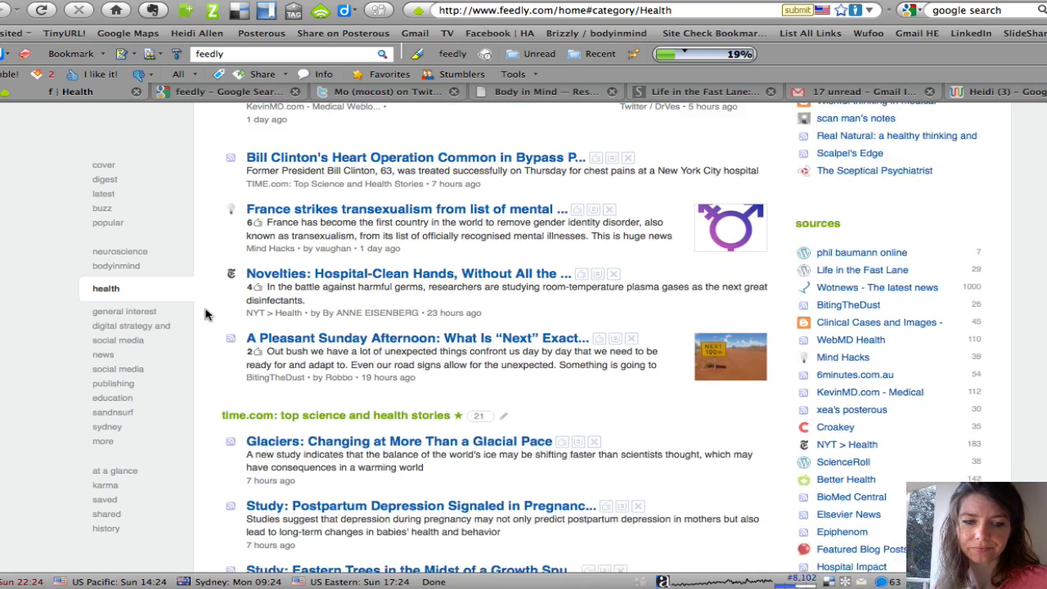
{"action": "scroll", "scroll_direction": "down", "scroll_amount": 3}
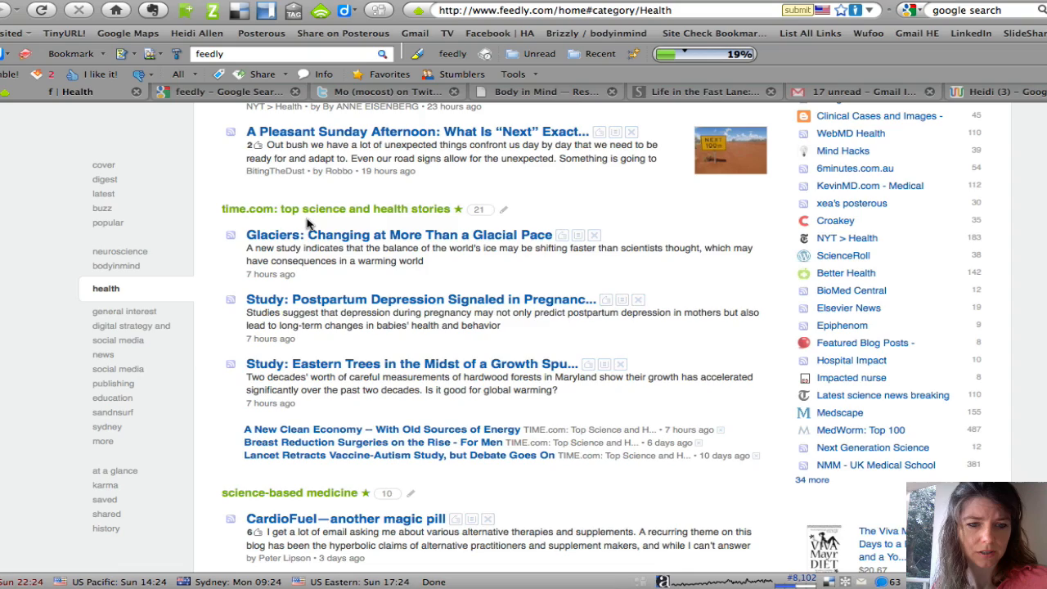
{"action": "scroll", "scroll_direction": "down", "scroll_amount": 3}
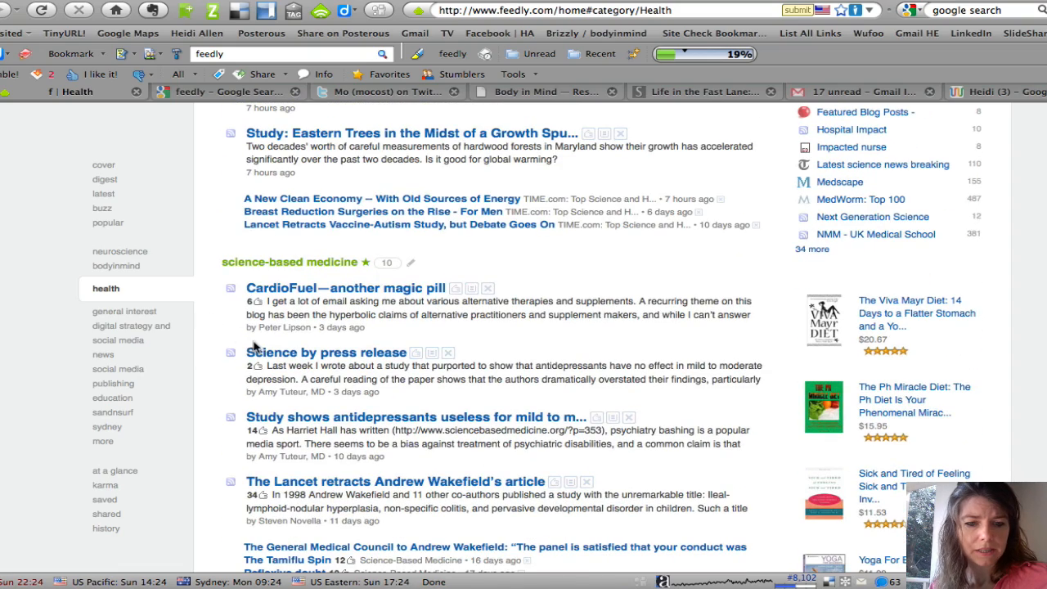
{"action": "left_click", "coordinate": [326, 352]}
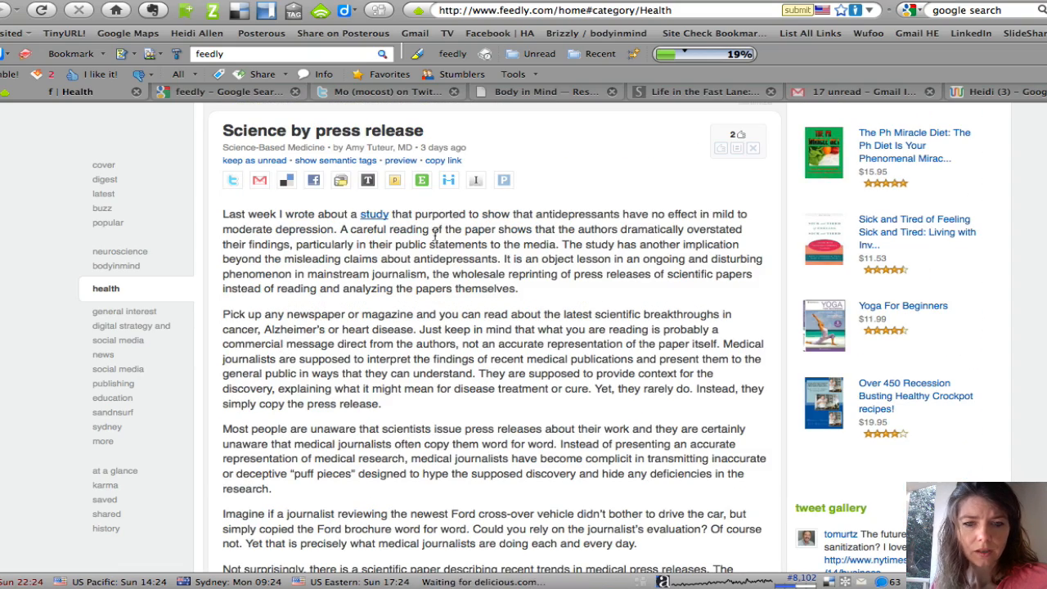
{"action": "scroll", "scroll_direction": "down", "scroll_amount": 3}
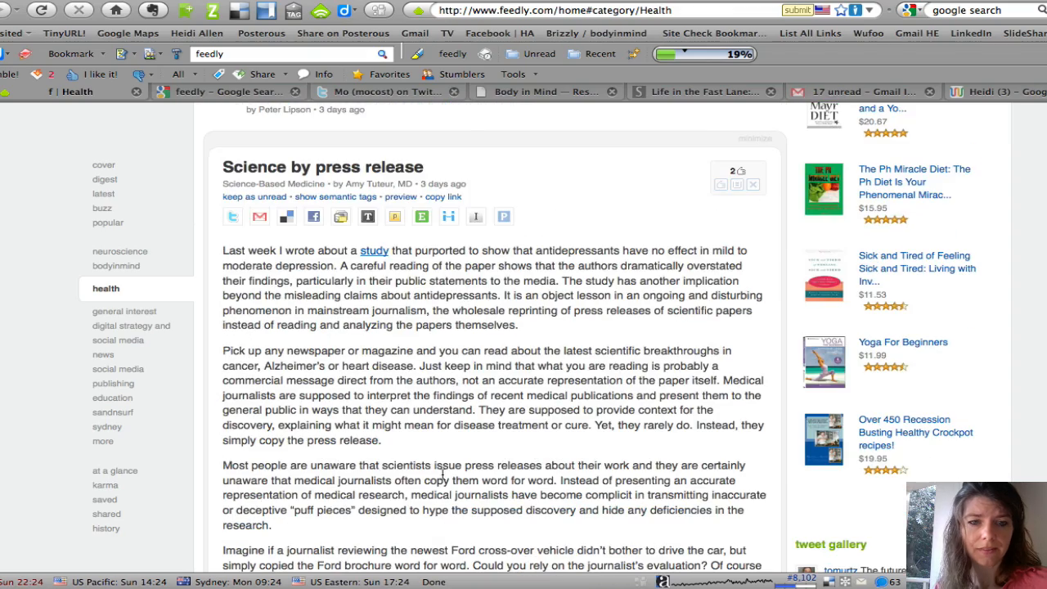
{"action": "scroll", "scroll_direction": "down", "scroll_amount": 3}
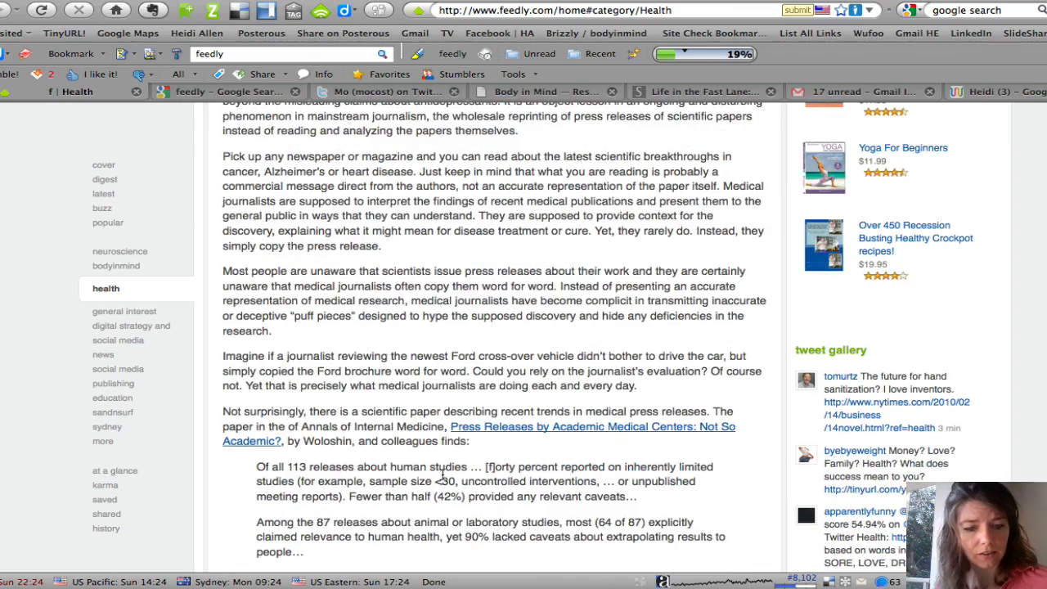
{"action": "scroll", "scroll_direction": "up", "scroll_amount": 3}
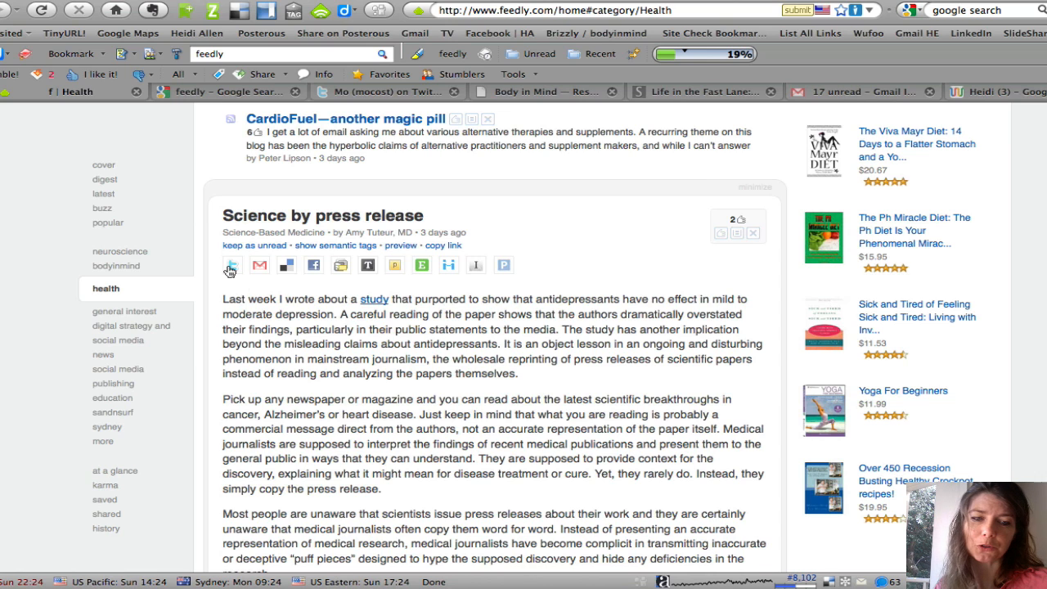
{"action": "left_click", "coordinate": [231, 264]}
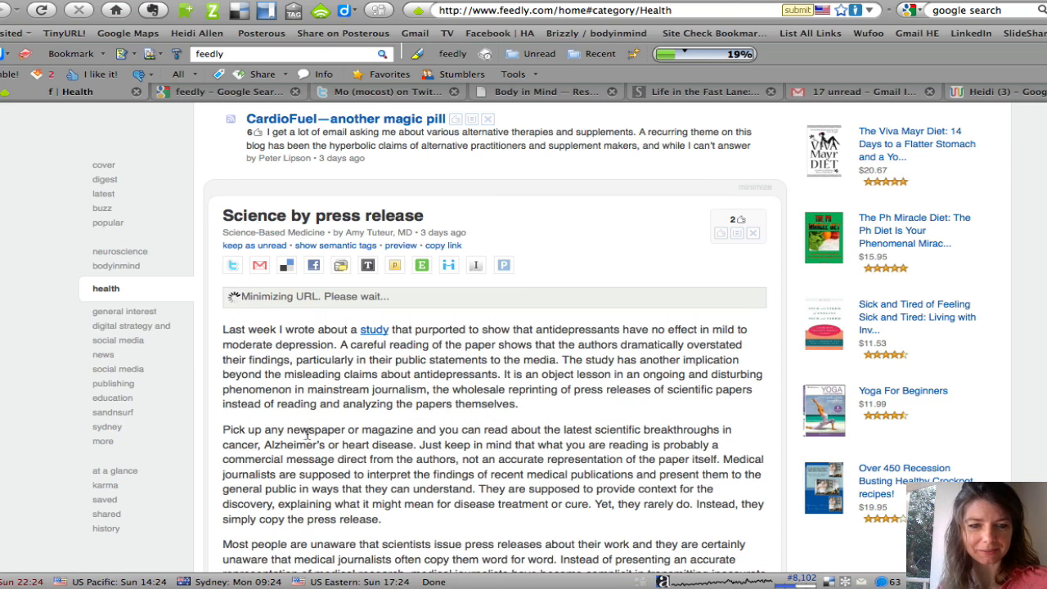
{"action": "left_click", "coordinate": [232, 264]}
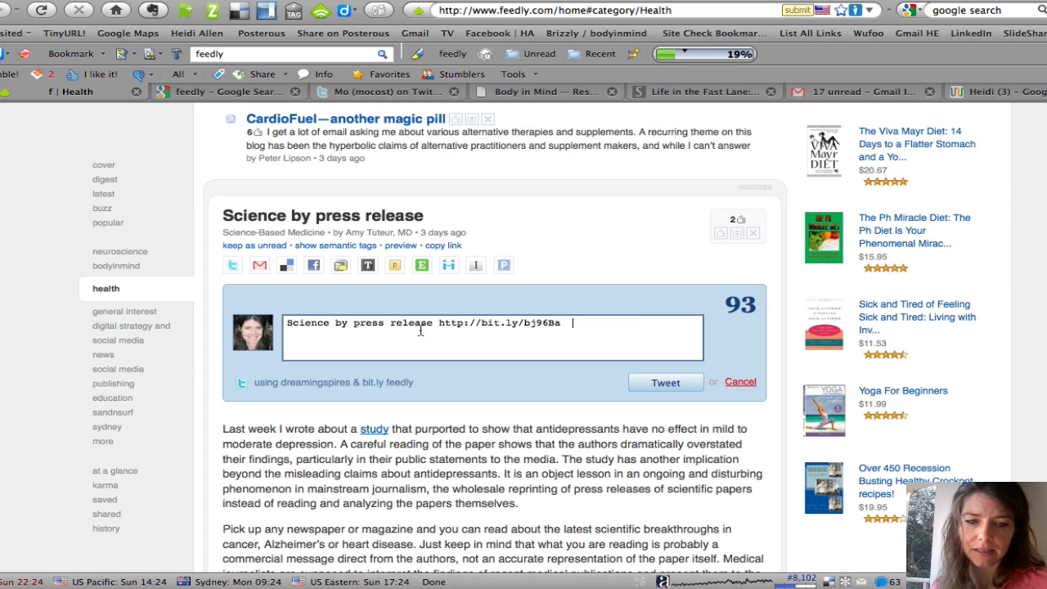
{"action": "mouse_move", "coordinate": [687, 409]}
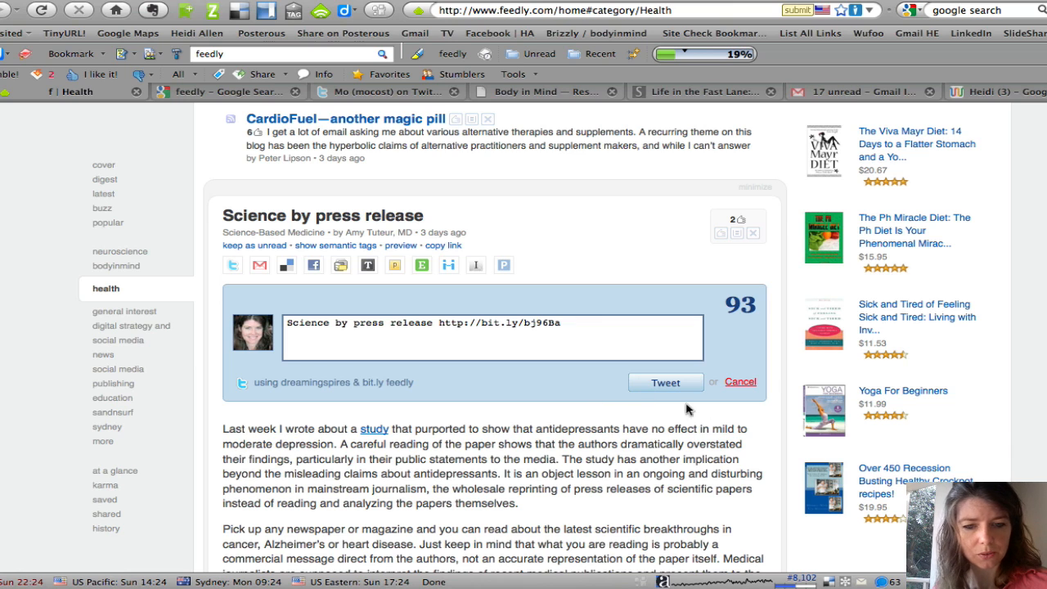
{"action": "left_click", "coordinate": [665, 382]}
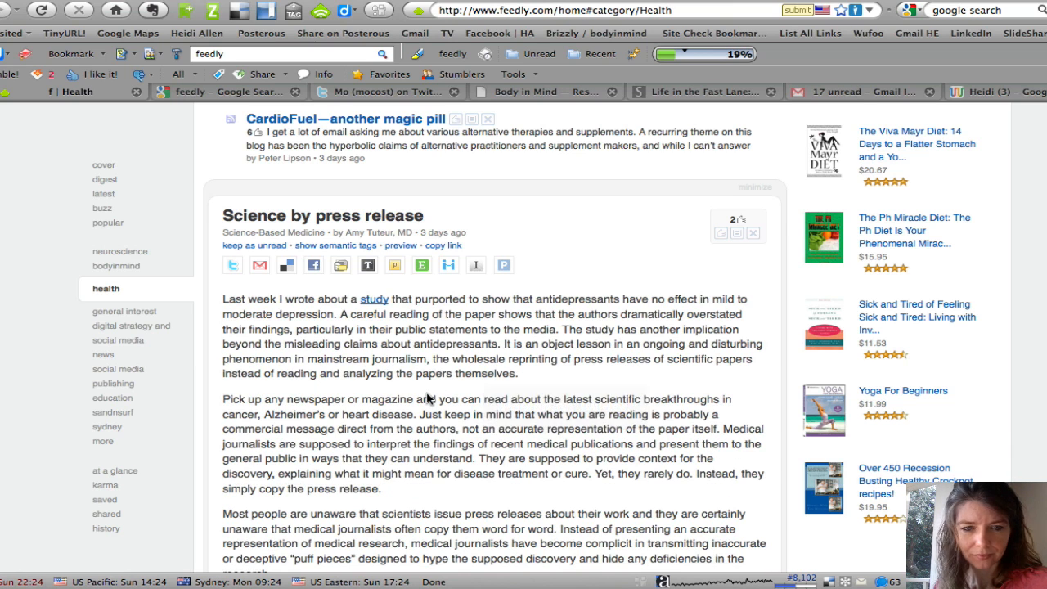
{"action": "scroll", "scroll_direction": "down", "scroll_amount": 3}
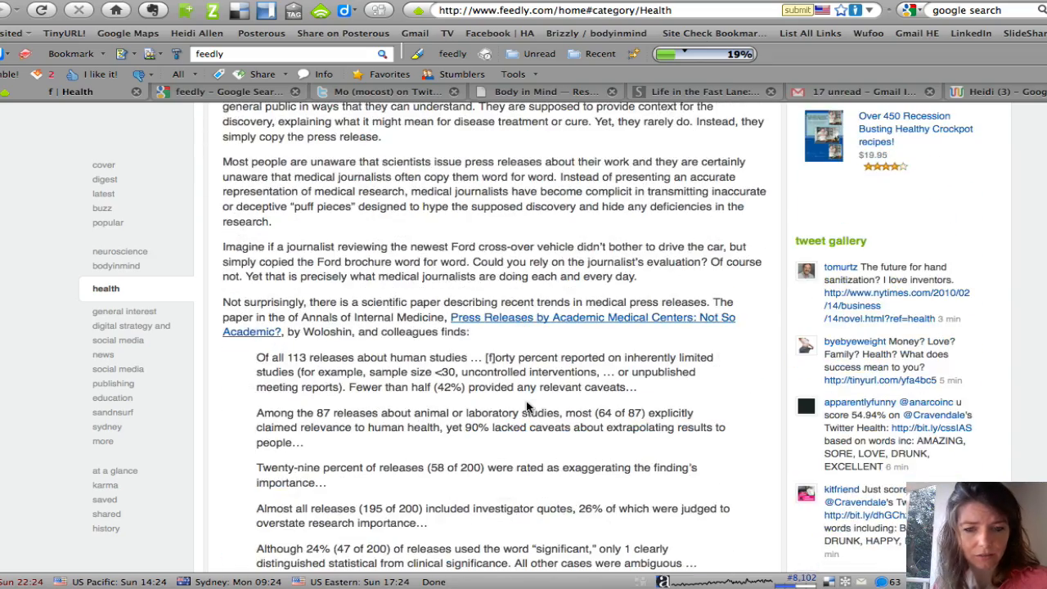
{"action": "scroll", "scroll_direction": "down", "scroll_amount": 3}
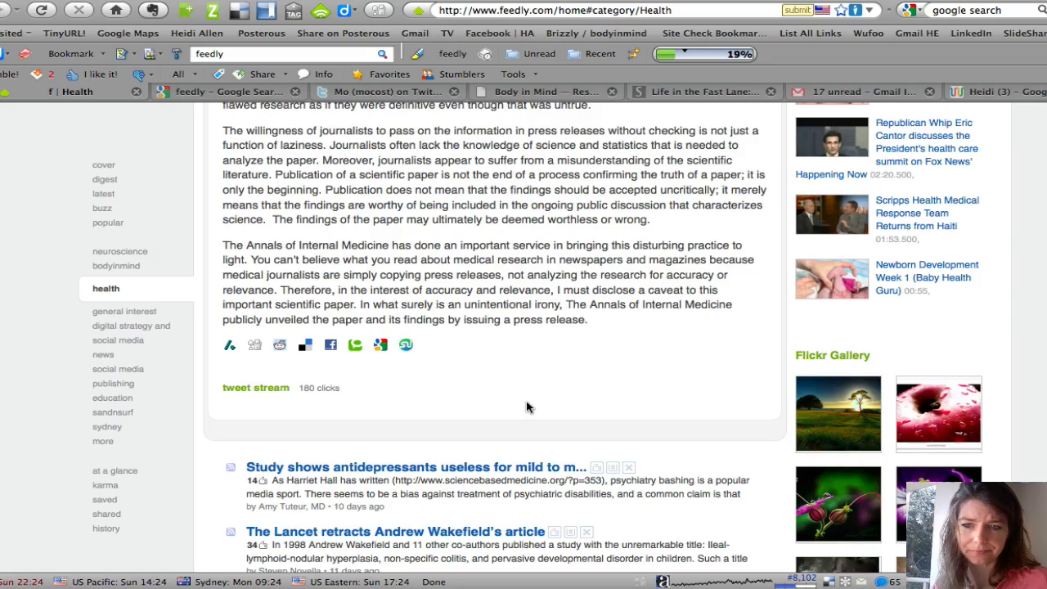
{"action": "scroll", "scroll_direction": "down", "scroll_amount": 3}
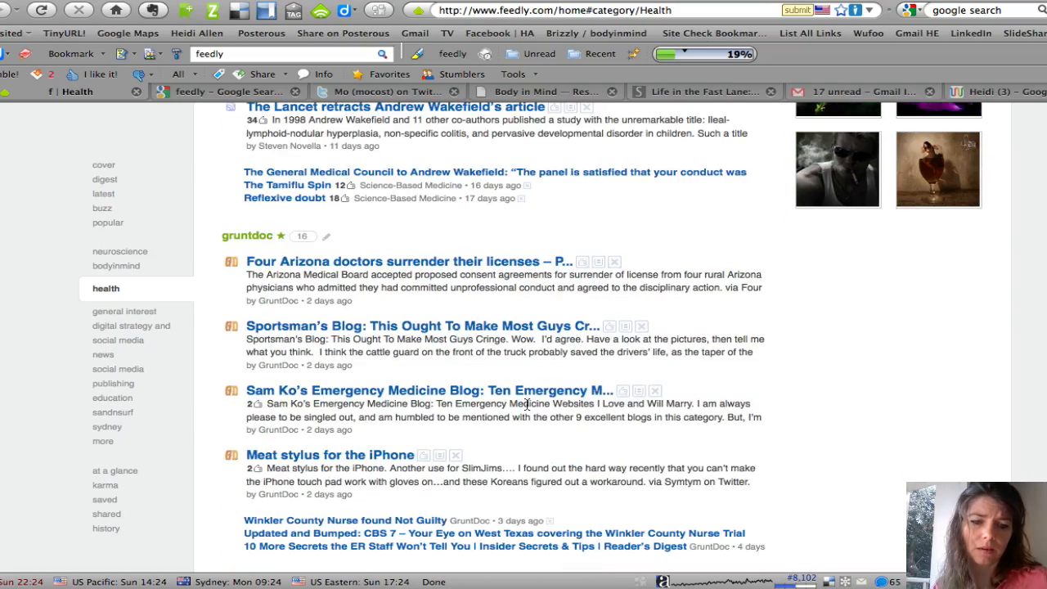
{"action": "scroll", "scroll_direction": "down", "scroll_amount": 3}
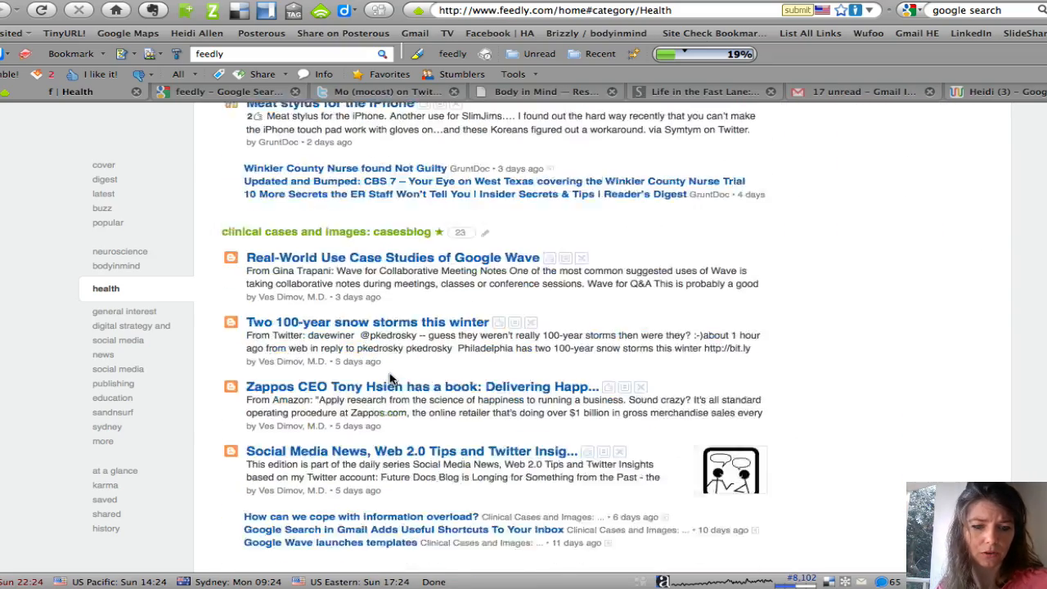
{"action": "scroll", "scroll_direction": "down", "scroll_amount": 3}
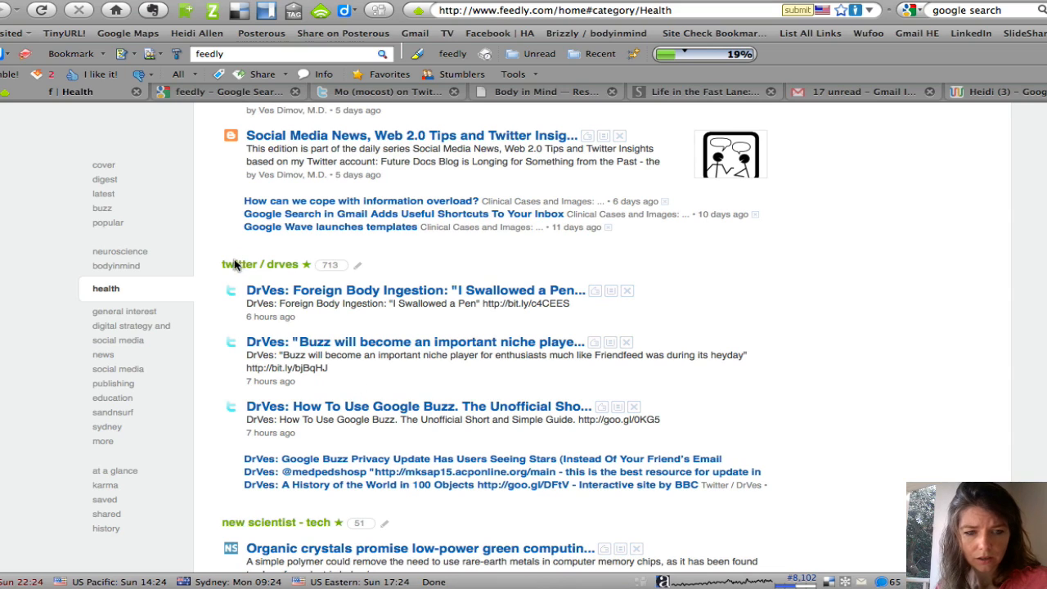
{"action": "mouse_move", "coordinate": [231, 445]}
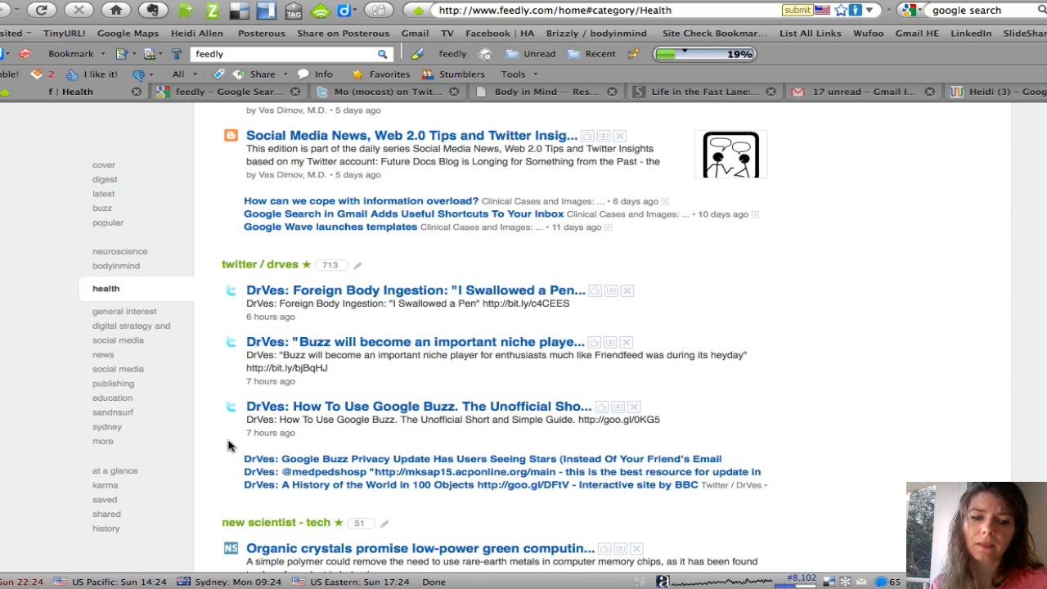
{"action": "mouse_move", "coordinate": [321, 448]}
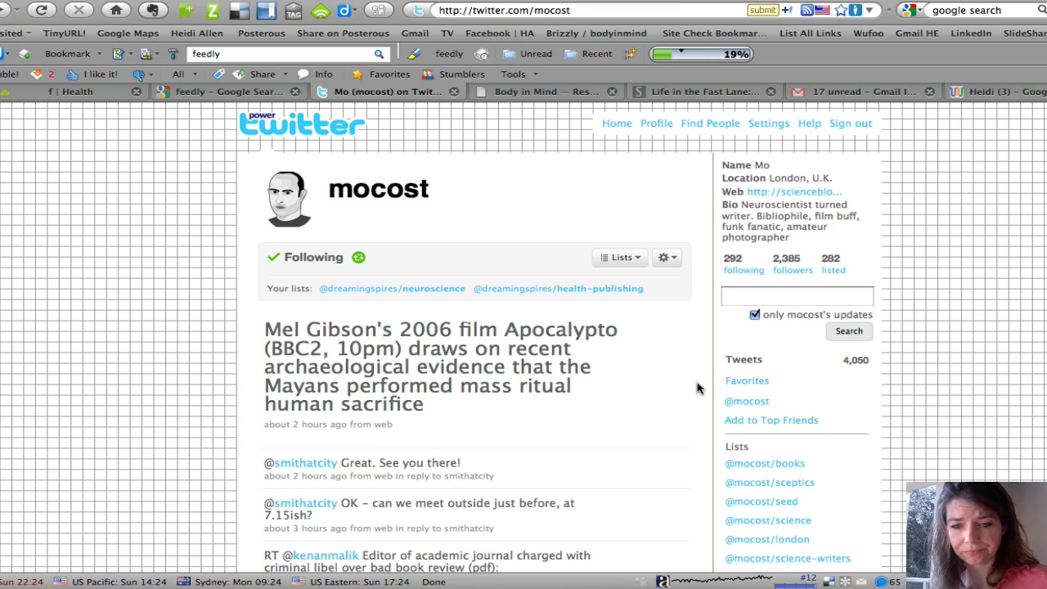
Step: Subscribe to the 'RSS feed of mocost's tweets' with Feedly from mocost's Twitter profile
{"action": "scroll", "scroll_direction": "down", "scroll_amount": 3}
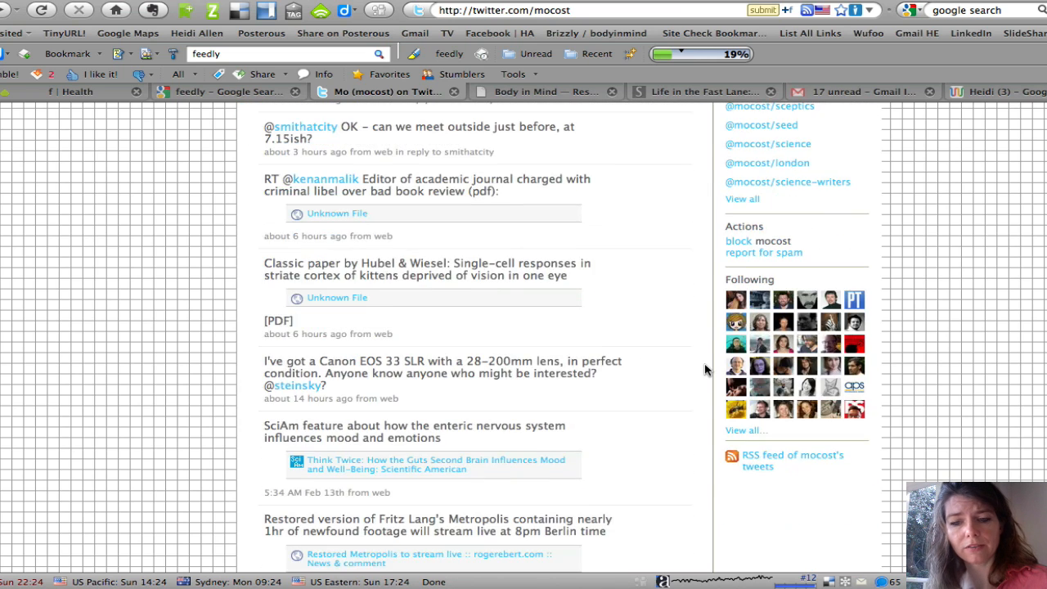
{"action": "scroll", "scroll_direction": "down", "scroll_amount": 3}
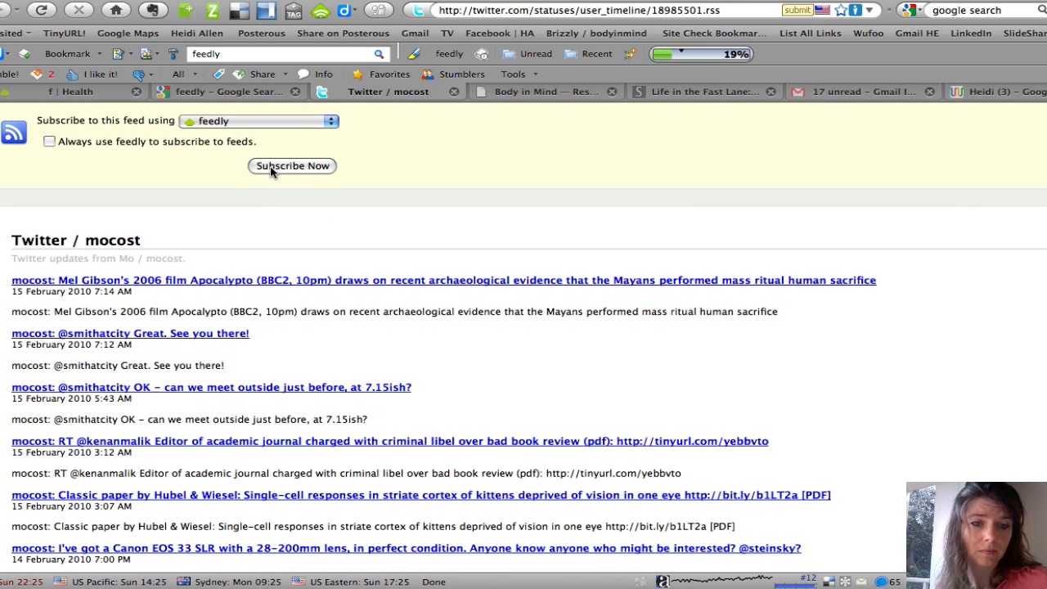
{"action": "left_click", "coordinate": [292, 166]}
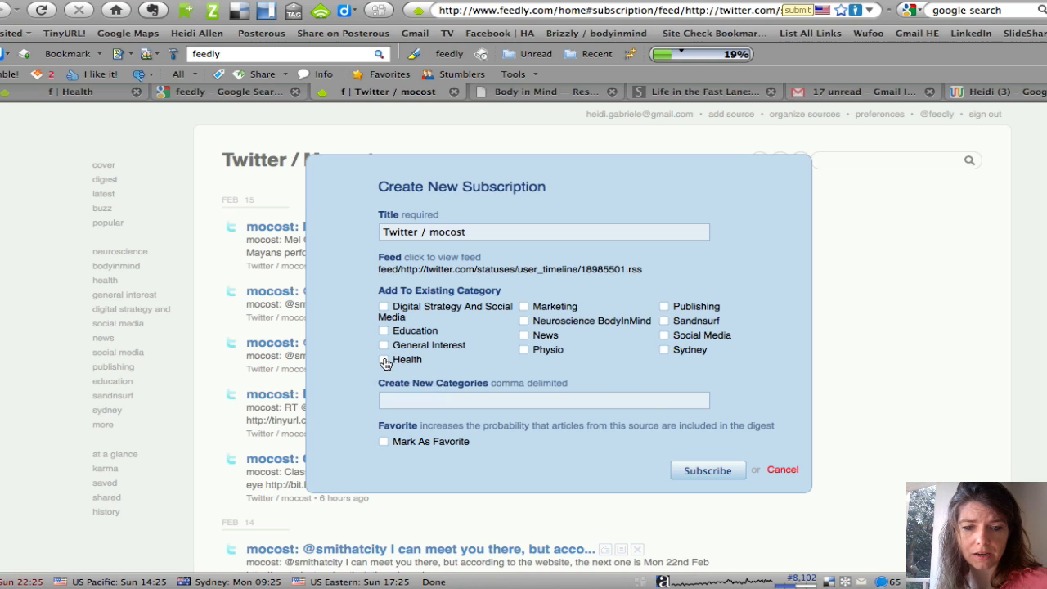
Step: Subscribe to the Twitter / mocost feed under the Health category
{"action": "left_click", "coordinate": [383, 359]}
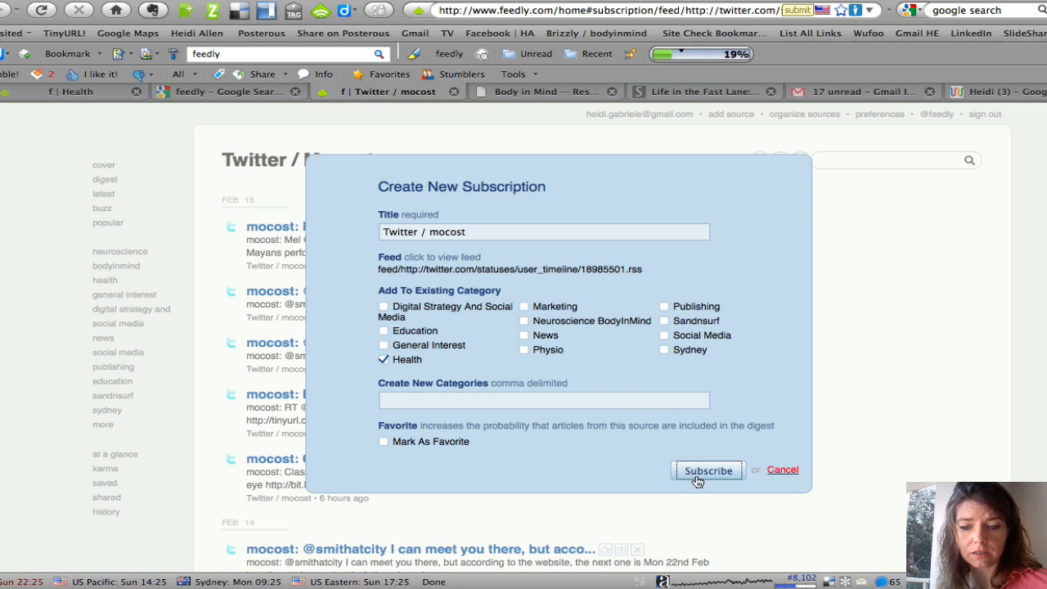
{"action": "left_click", "coordinate": [707, 470]}
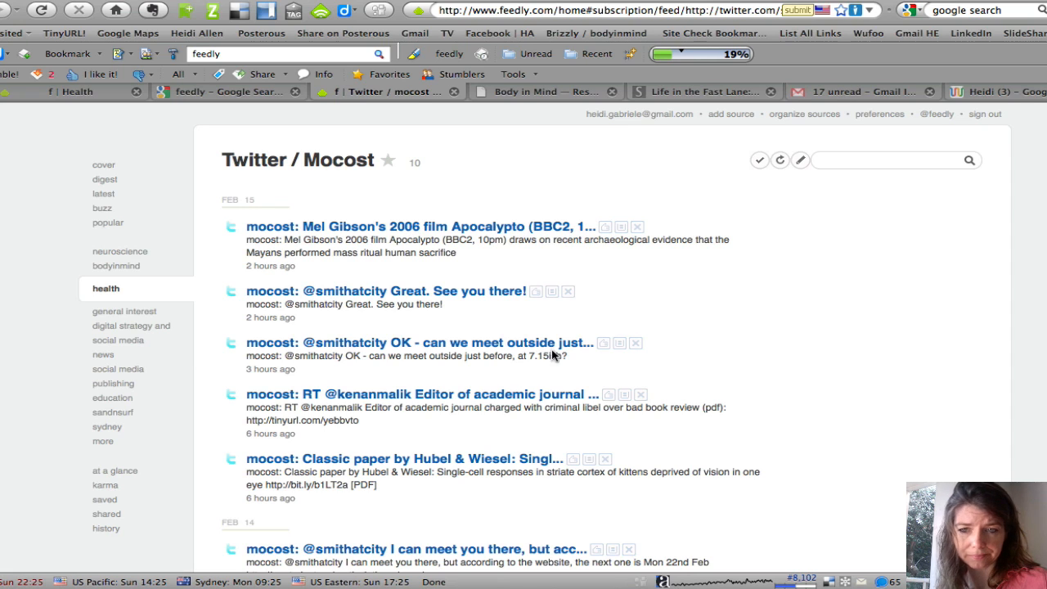
{"action": "mouse_move", "coordinate": [799, 160]}
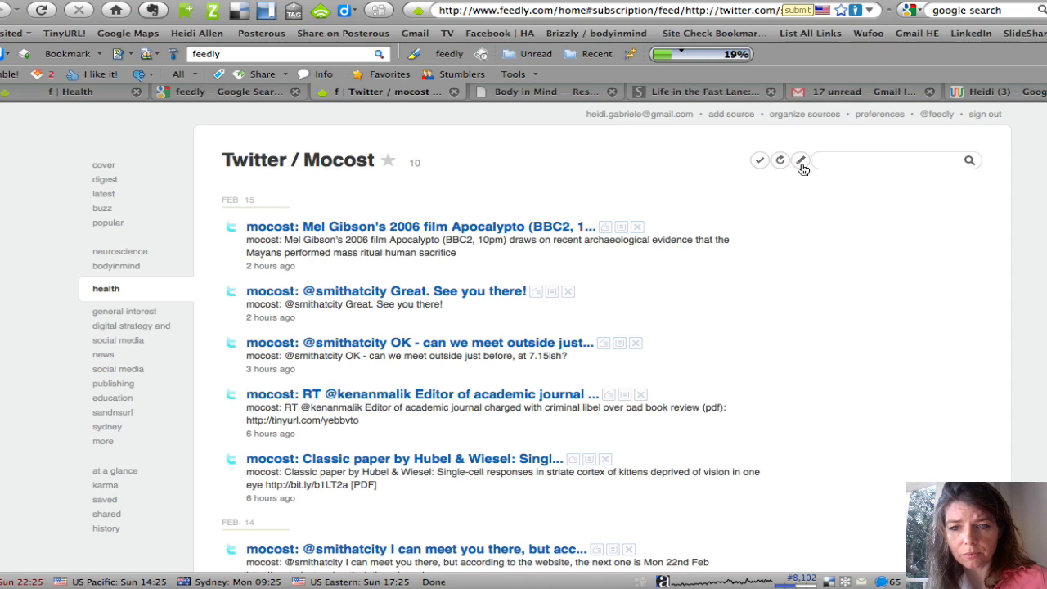
{"action": "left_click", "coordinate": [800, 161]}
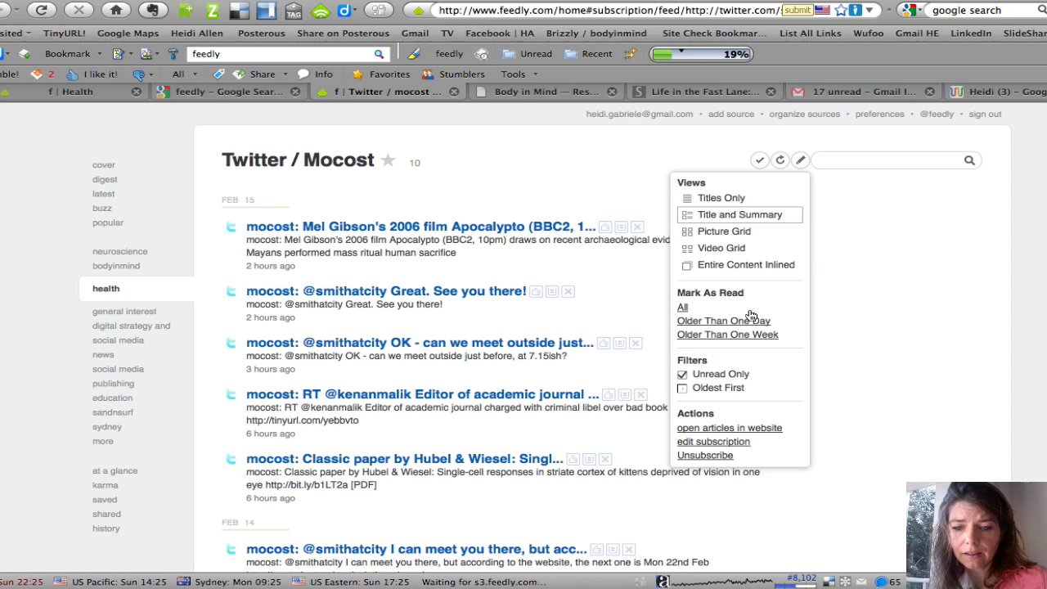
{"action": "mouse_move", "coordinate": [817, 202]}
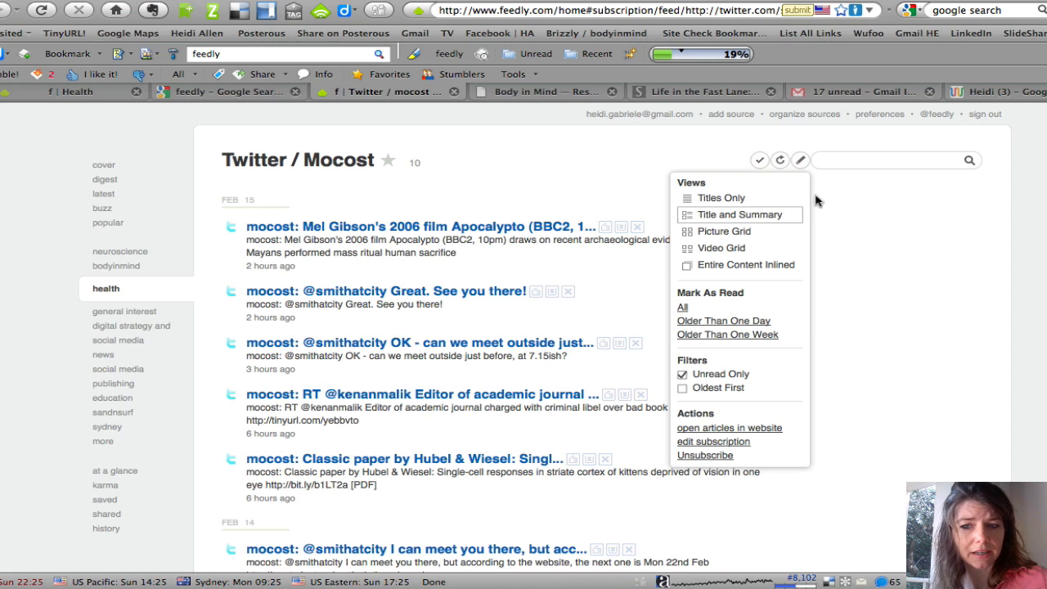
{"action": "mouse_move", "coordinate": [781, 139]}
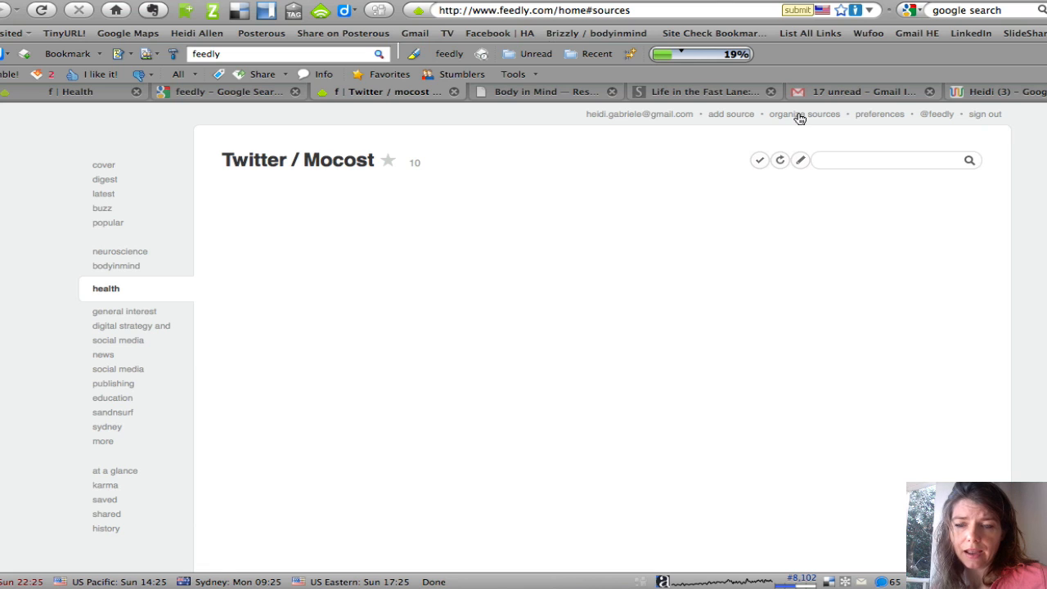
Step: Find Twitter / mocost among Health feeds in Organize Sources, then reopen the Health category
{"action": "left_click", "coordinate": [804, 114]}
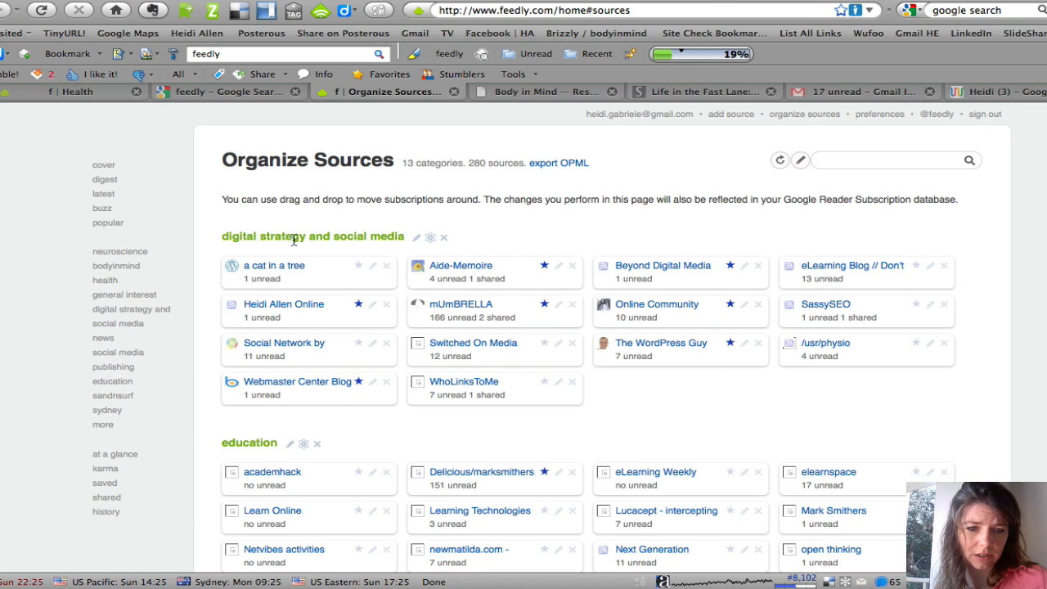
{"action": "scroll", "scroll_direction": "down", "scroll_amount": 3}
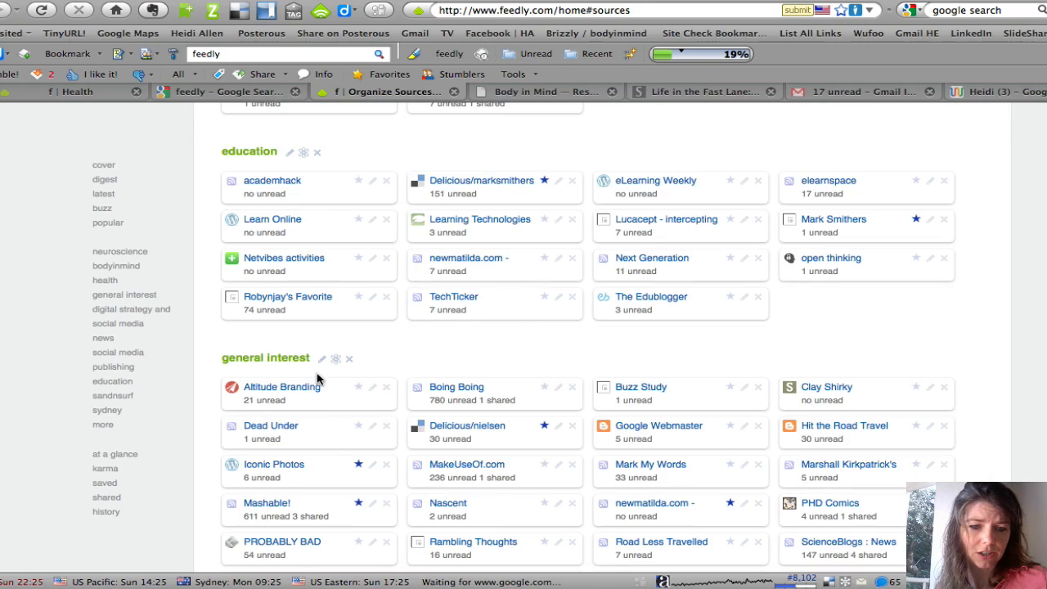
{"action": "scroll", "scroll_direction": "down", "scroll_amount": 3}
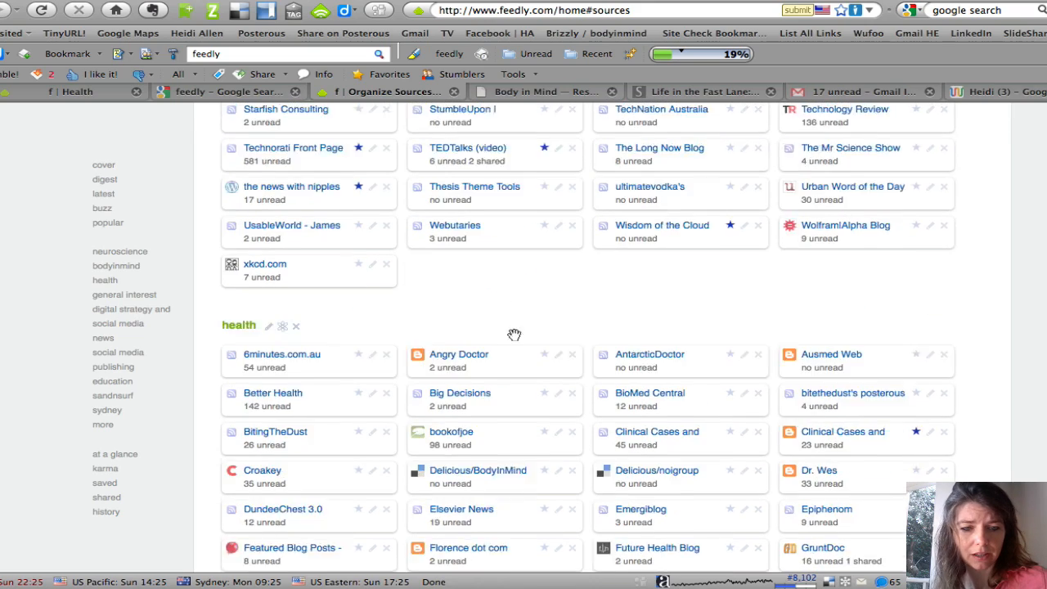
{"action": "scroll", "scroll_direction": "down", "scroll_amount": 3}
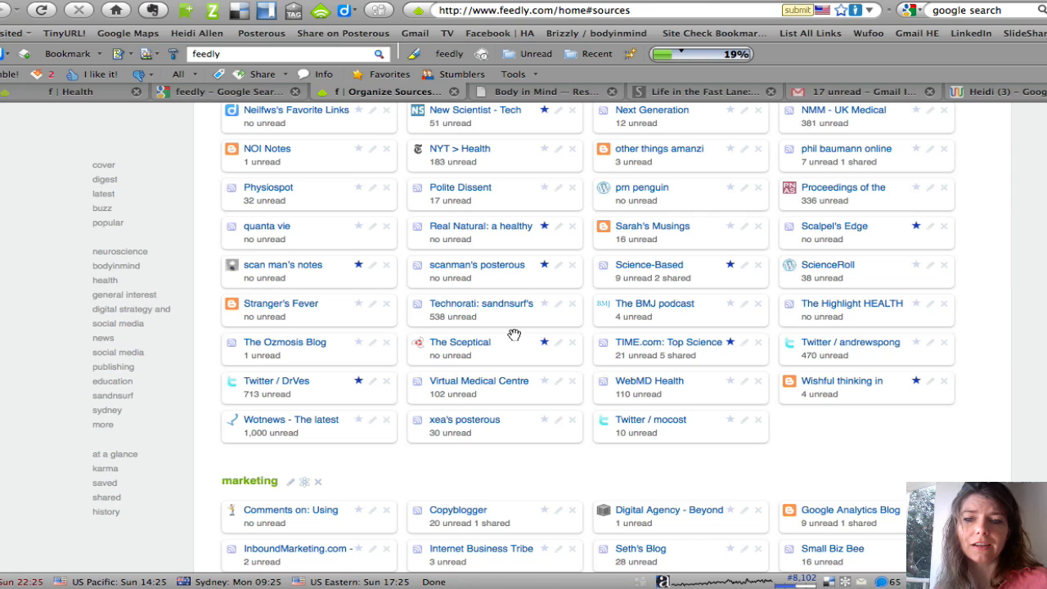
{"action": "scroll", "scroll_direction": "down", "scroll_amount": 3}
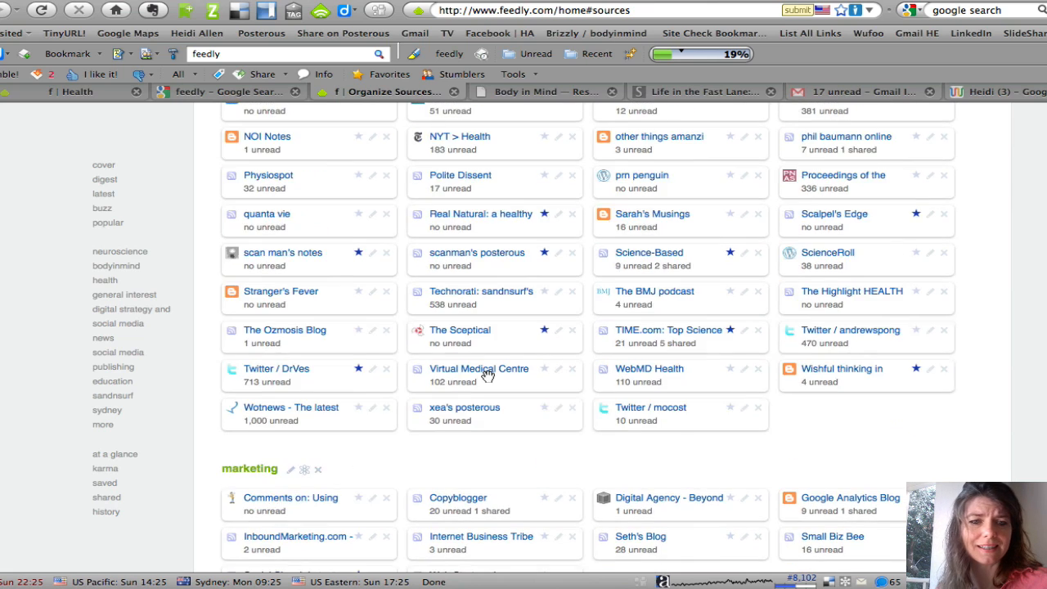
{"action": "scroll", "scroll_direction": "up", "scroll_amount": 3}
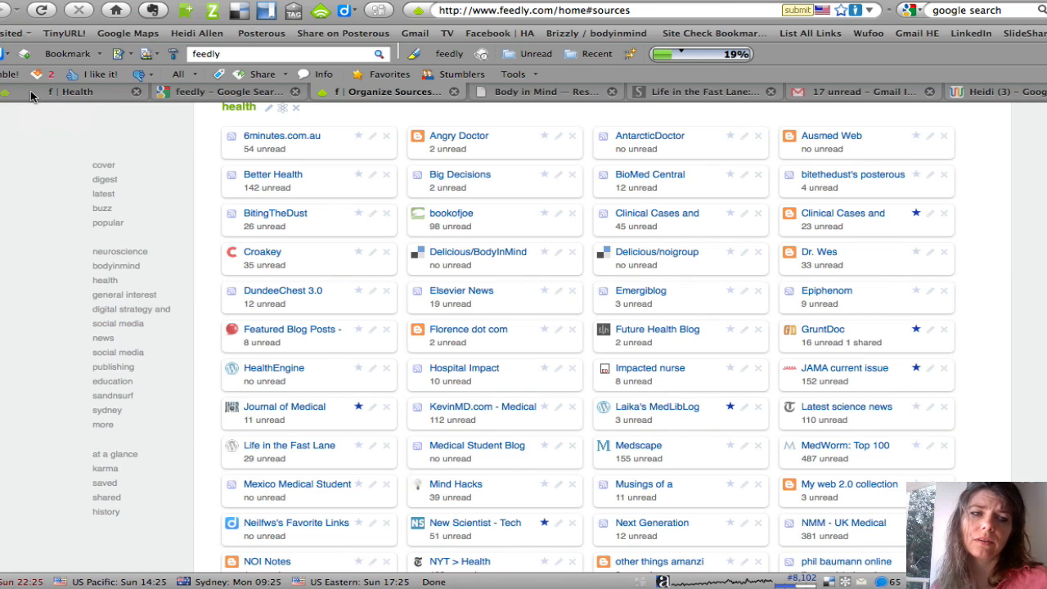
{"action": "left_click", "coordinate": [105, 280]}
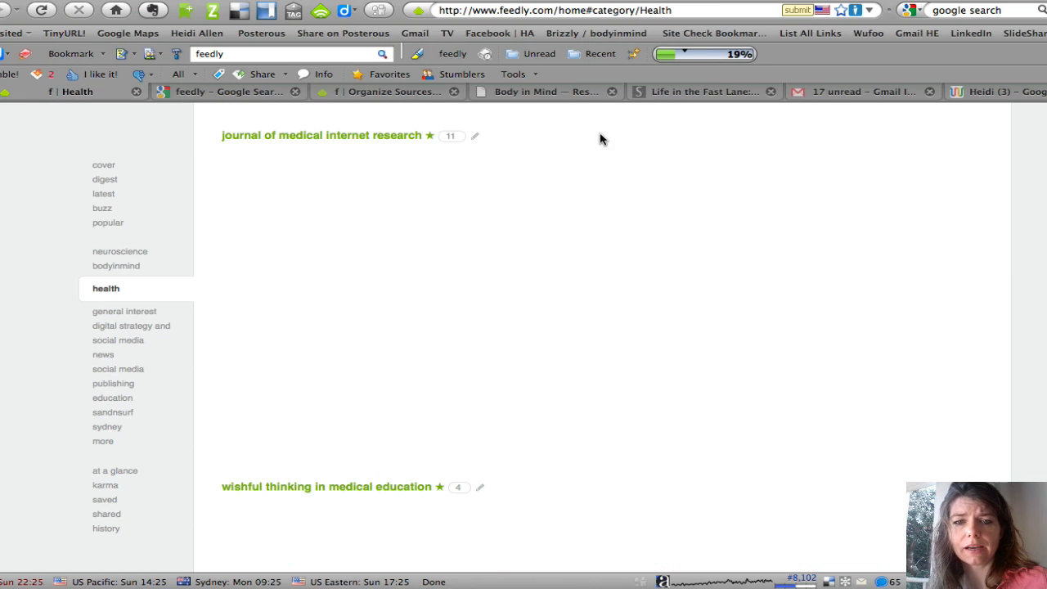
Step: Subscribe to the Body in Mind blog's RSS feed with Feedly
{"action": "left_click", "coordinate": [544, 91]}
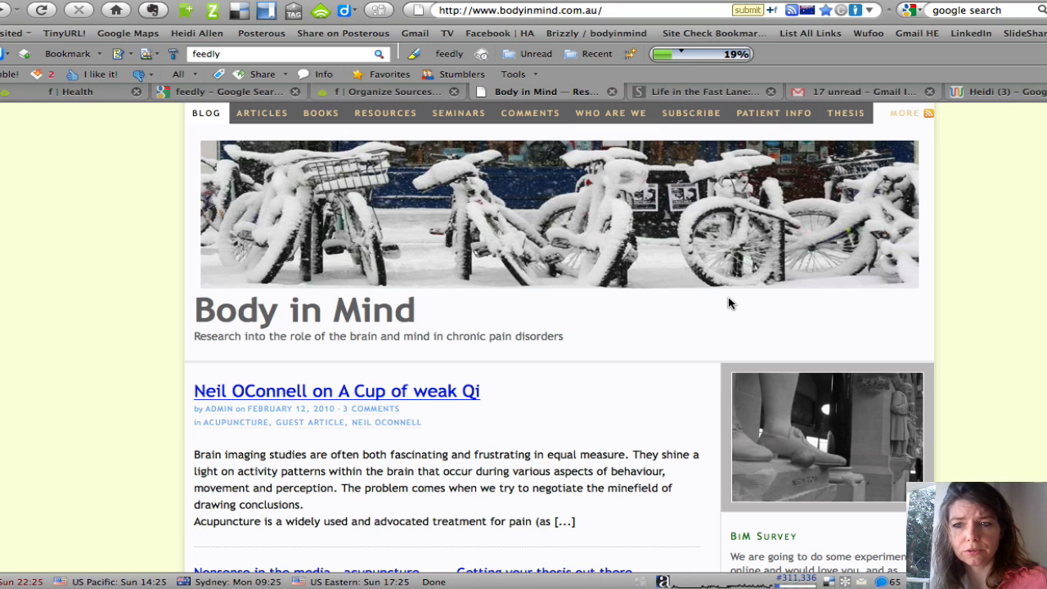
{"action": "mouse_move", "coordinate": [550, 292]}
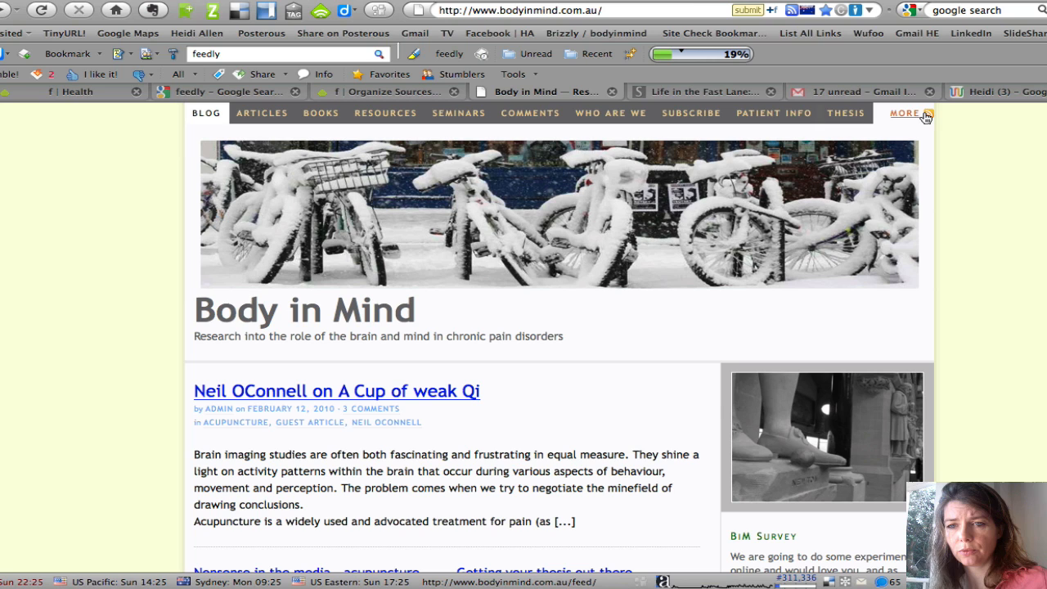
{"action": "mouse_move", "coordinate": [926, 115]}
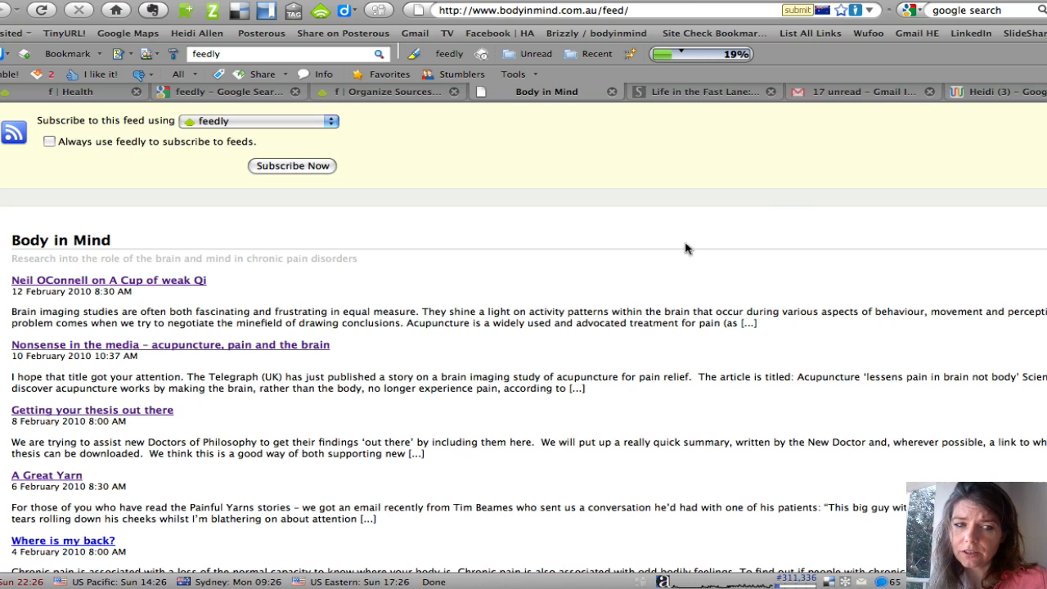
{"action": "mouse_move", "coordinate": [353, 208]}
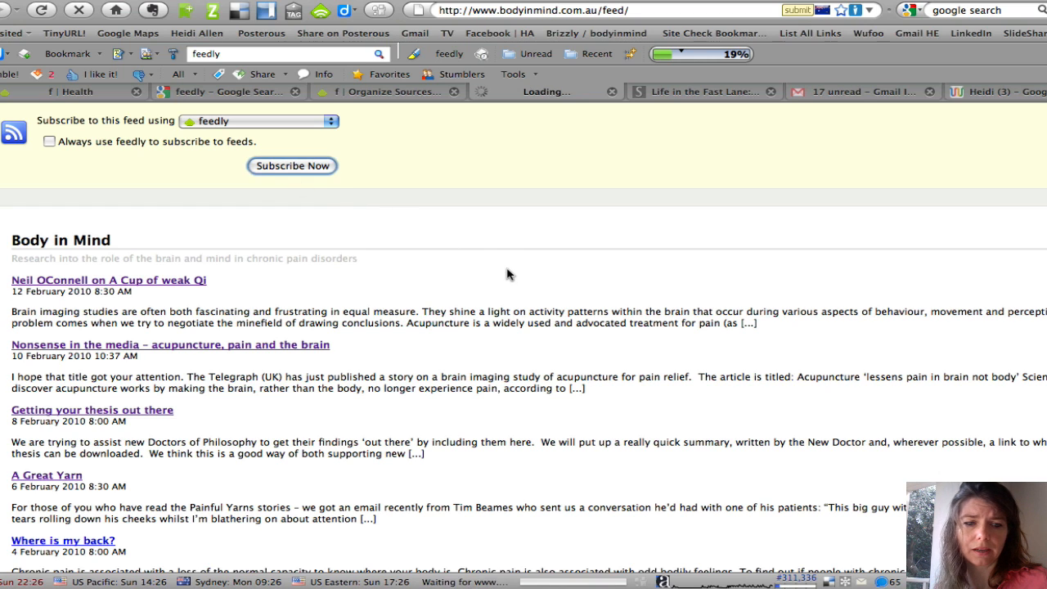
{"action": "left_click", "coordinate": [292, 166]}
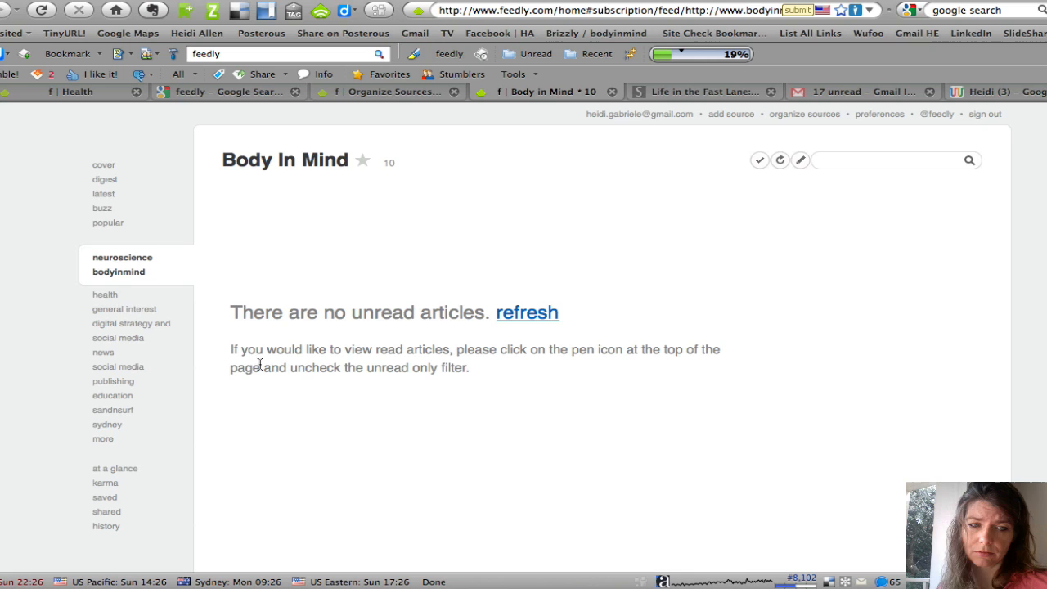
{"action": "mouse_move", "coordinate": [105, 179]}
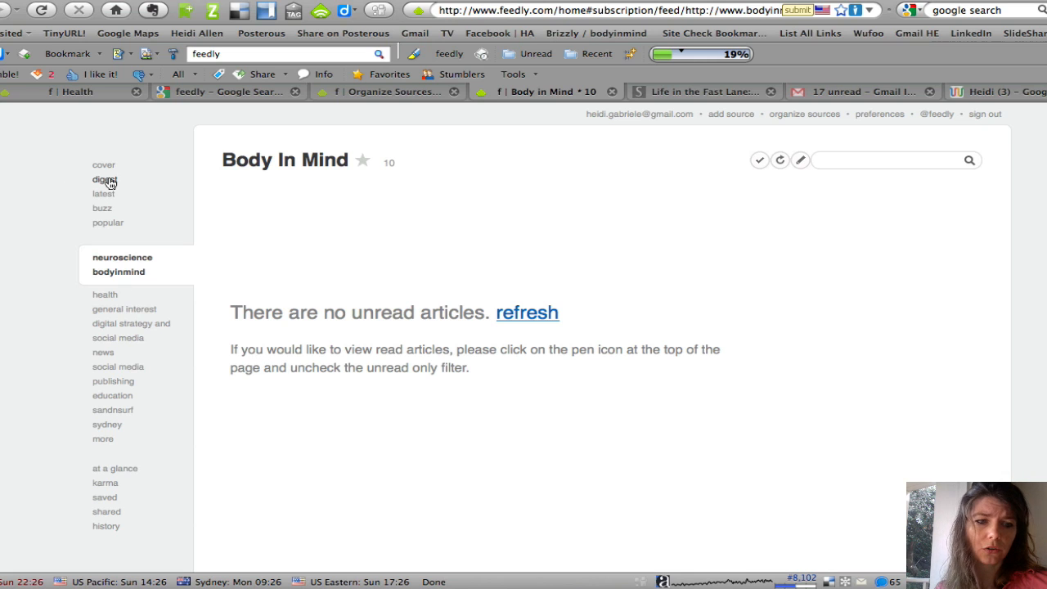
Step: Open My Digest from the Feedly sidebar and scroll through it
{"action": "left_click", "coordinate": [103, 179]}
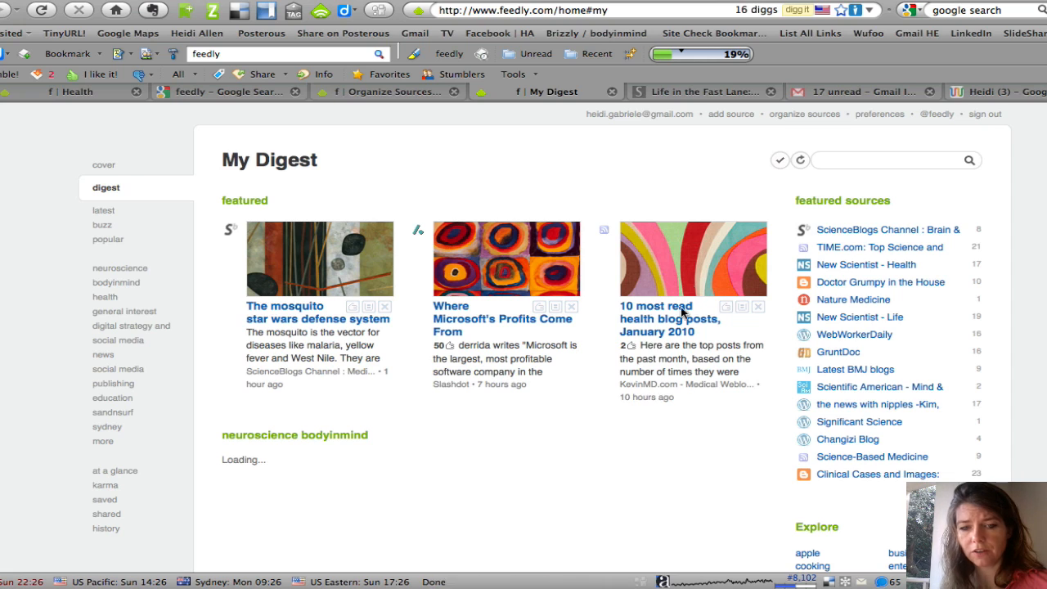
{"action": "scroll", "scroll_direction": "down", "scroll_amount": 3}
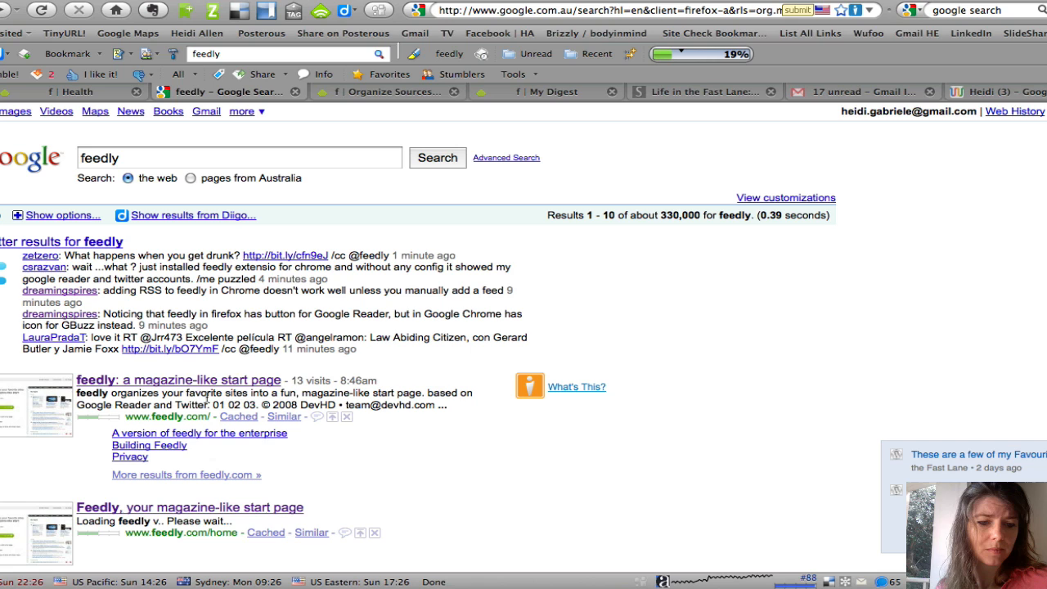
Step: Visit the feedly.com home page from the results, then return to the Health category
{"action": "left_click", "coordinate": [178, 380]}
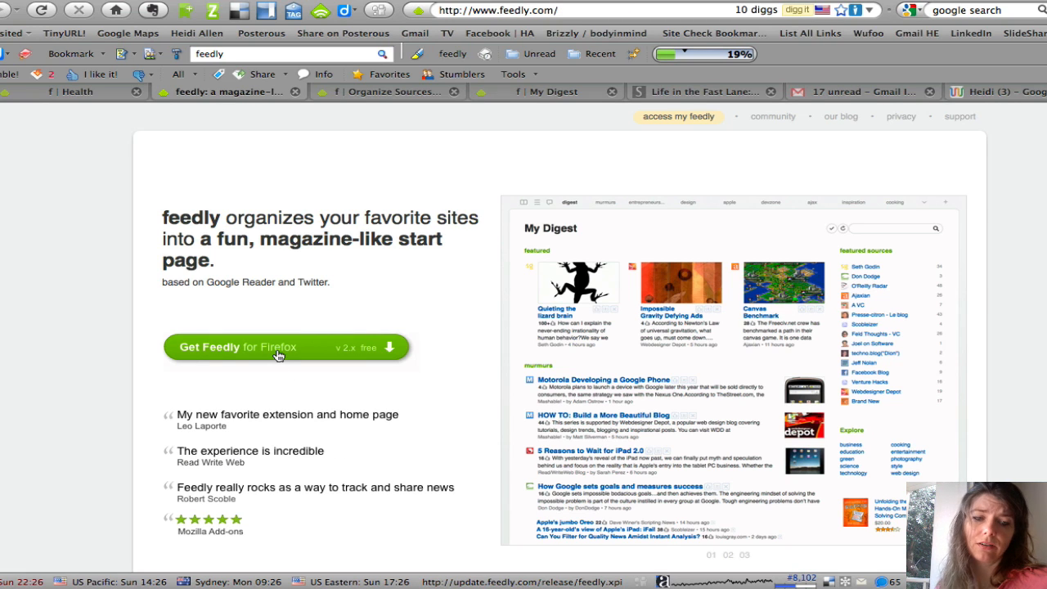
{"action": "mouse_move", "coordinate": [192, 370]}
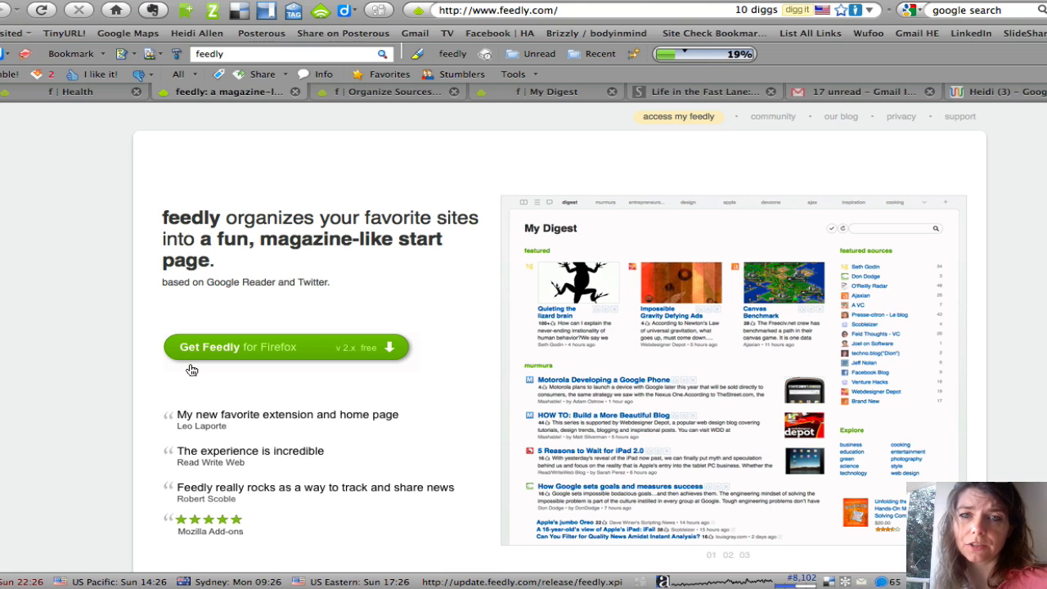
{"action": "mouse_move", "coordinate": [198, 372]}
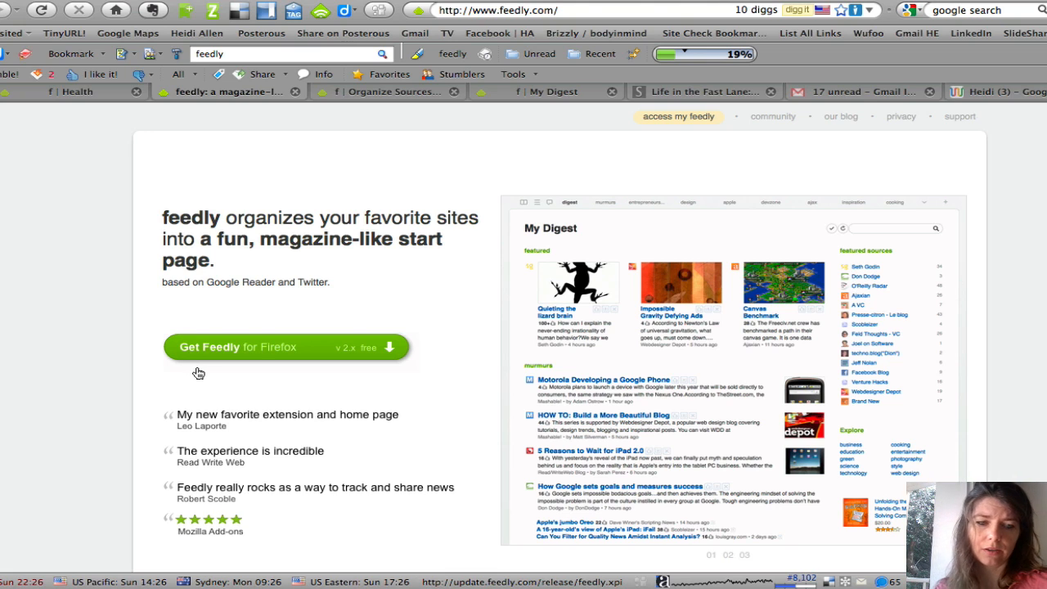
{"action": "mouse_move", "coordinate": [128, 400]}
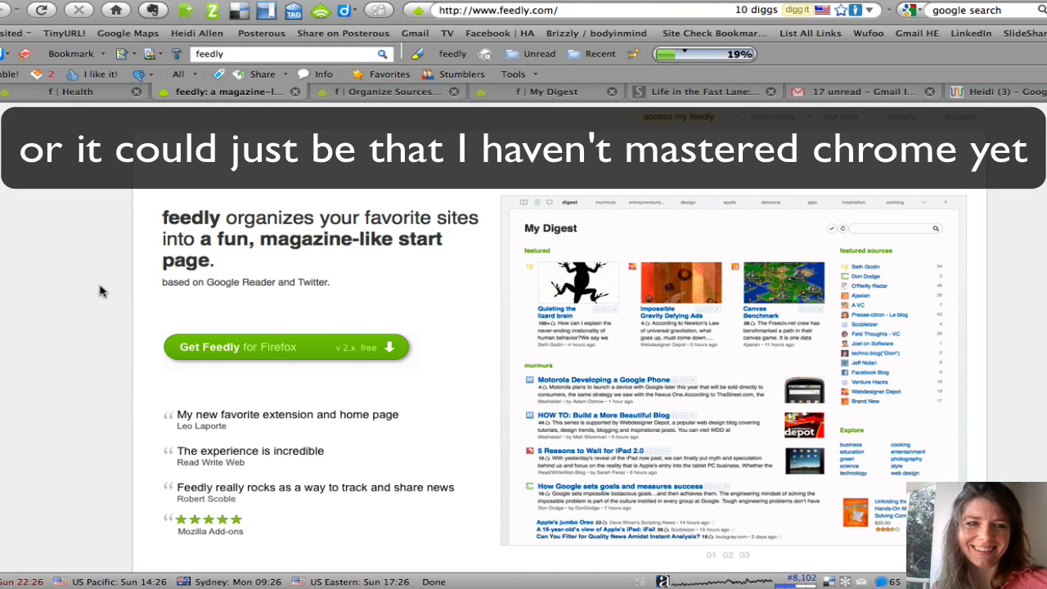
{"action": "left_click", "coordinate": [74, 91]}
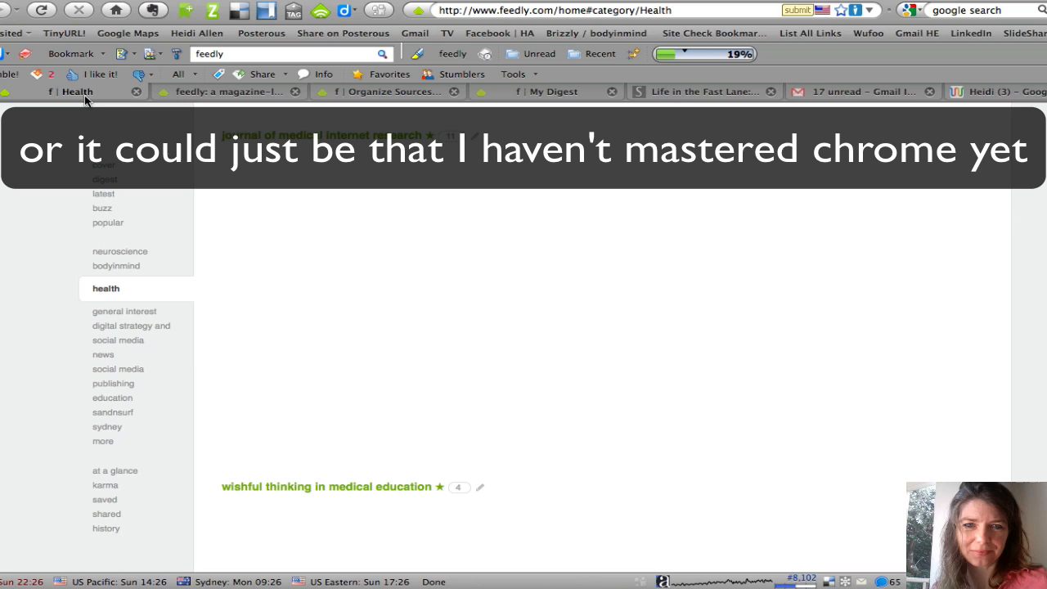
{"action": "mouse_move", "coordinate": [741, 132]}
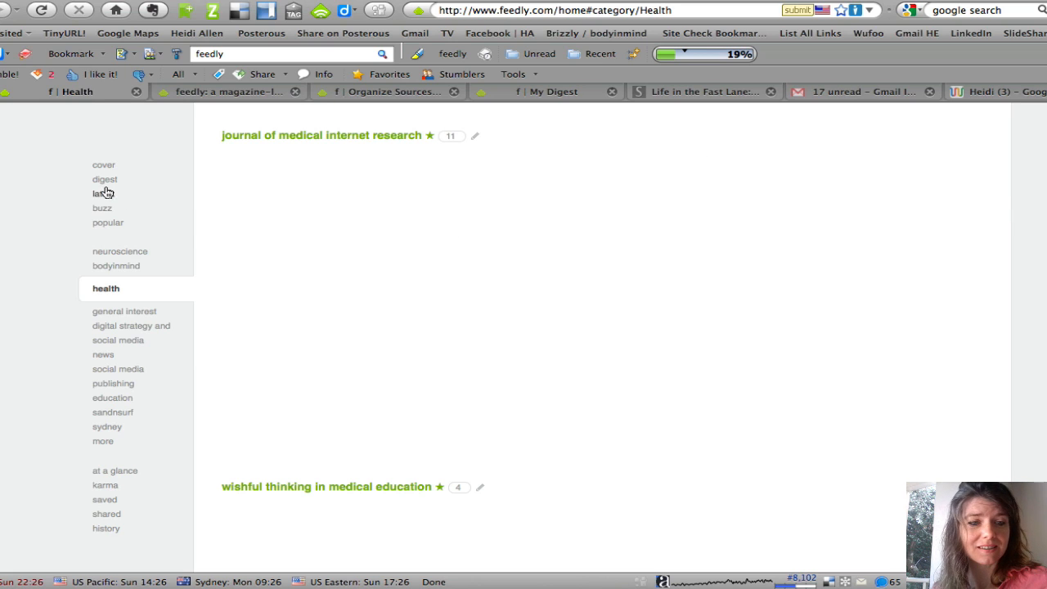
Step: In My Digest, expand the Leakegate scandal and 'Asthma in Social Media: The Collection' posts
{"action": "left_click", "coordinate": [104, 178]}
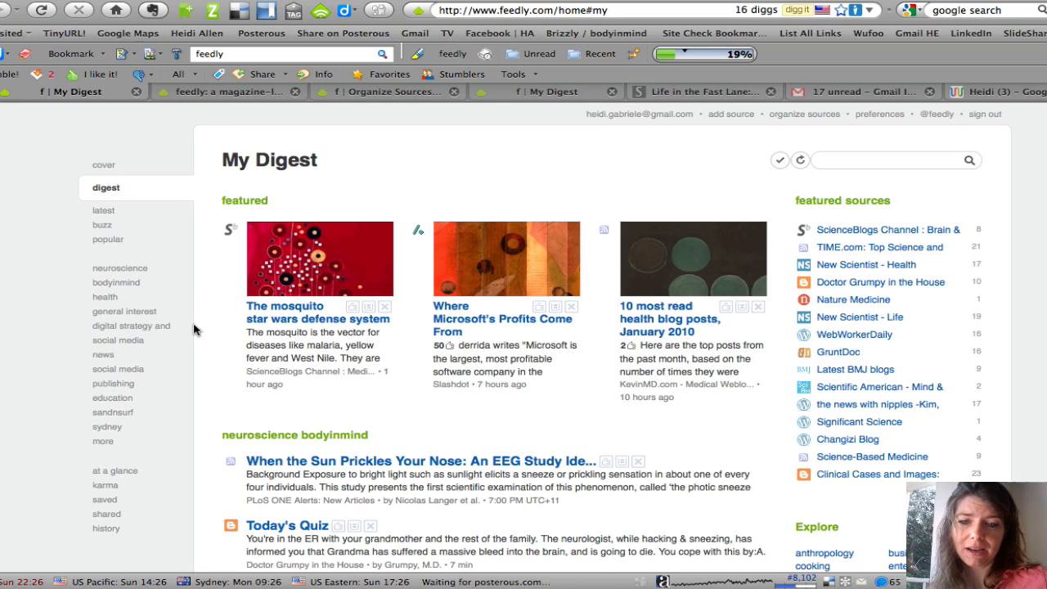
{"action": "mouse_move", "coordinate": [417, 405]}
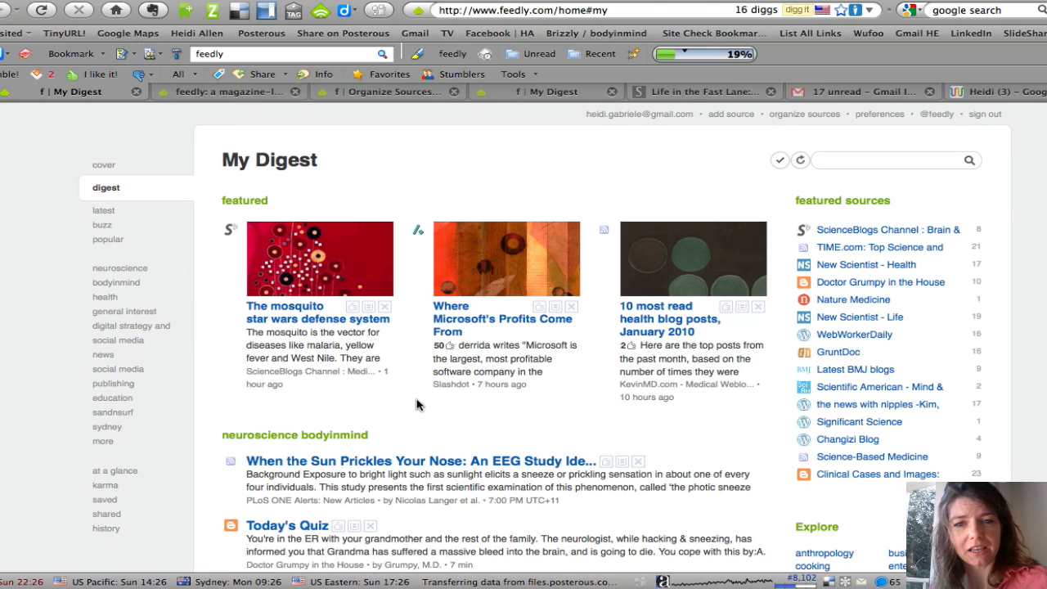
{"action": "scroll", "scroll_direction": "up", "scroll_amount": 3}
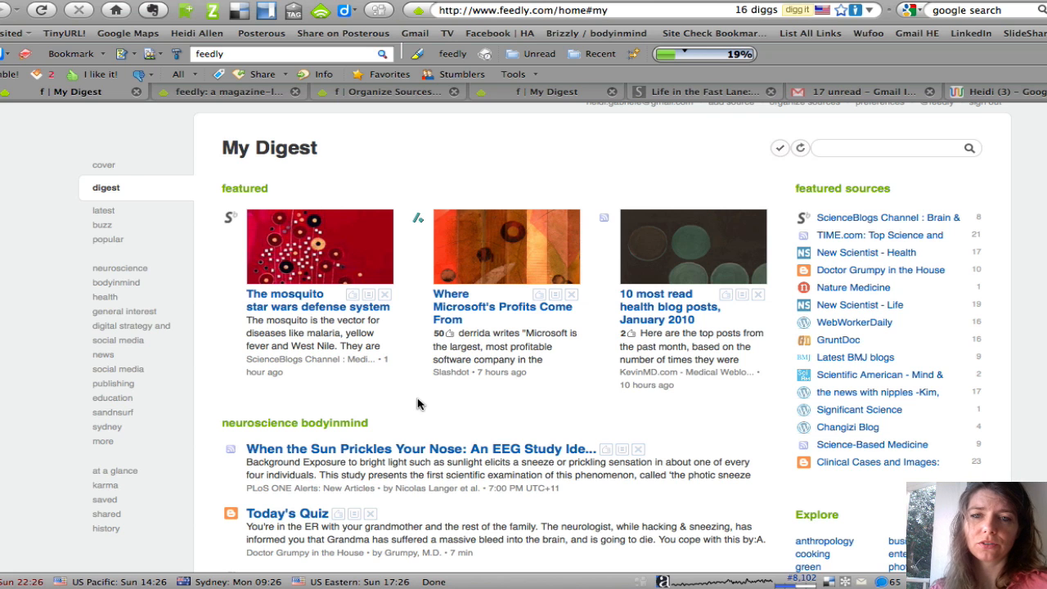
{"action": "scroll", "scroll_direction": "down", "scroll_amount": 3}
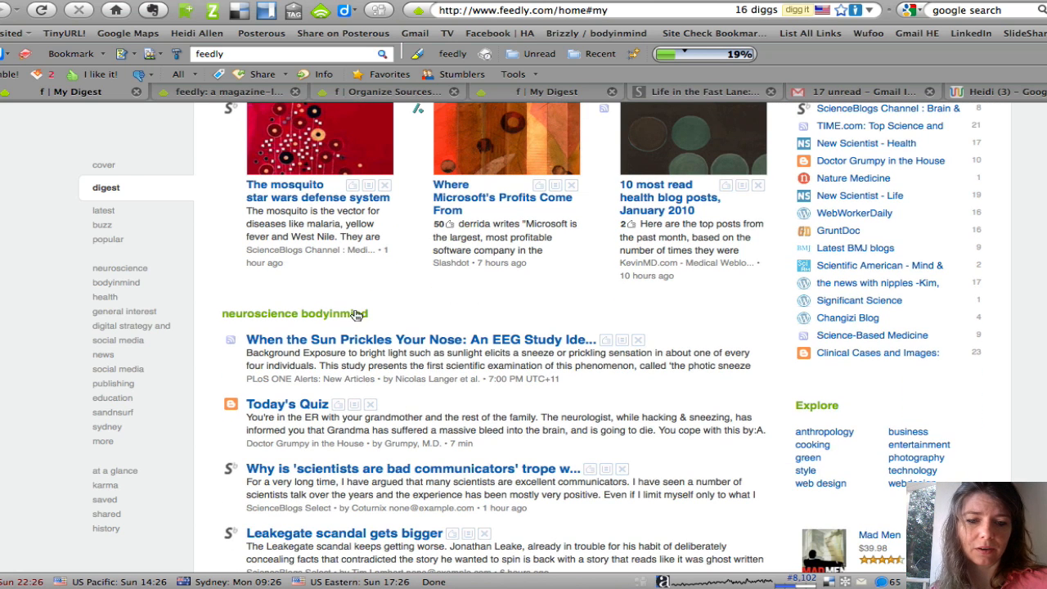
{"action": "scroll", "scroll_direction": "down", "scroll_amount": 3}
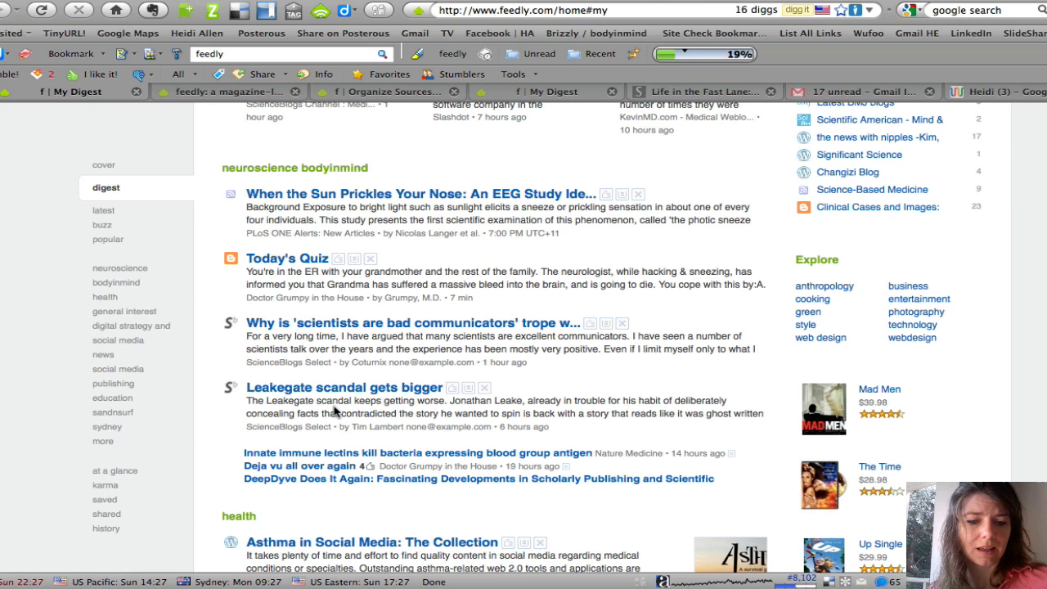
{"action": "left_click", "coordinate": [344, 386]}
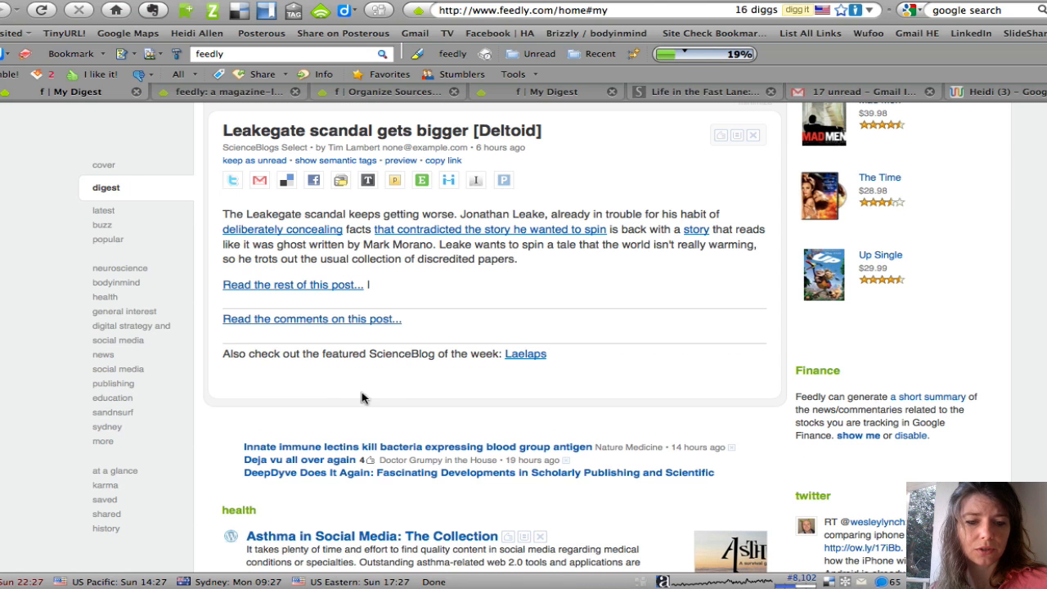
{"action": "scroll", "scroll_direction": "down", "scroll_amount": 3}
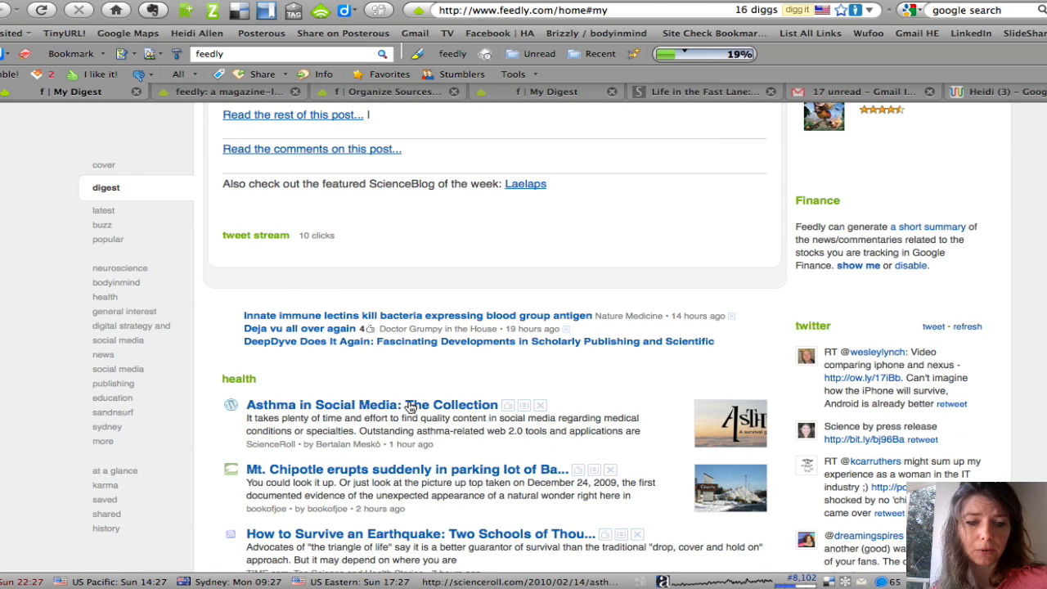
{"action": "left_click", "coordinate": [371, 404]}
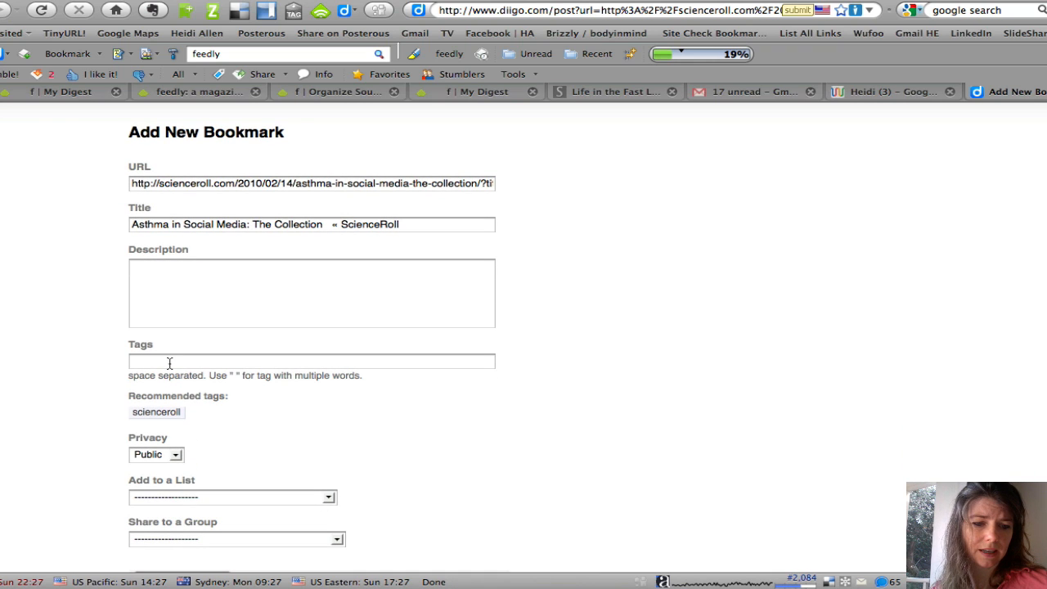
Step: Save a Diigo bookmark tagged asthma in the Medicine list, then return to Feedly
{"action": "type", "text": "astma"}
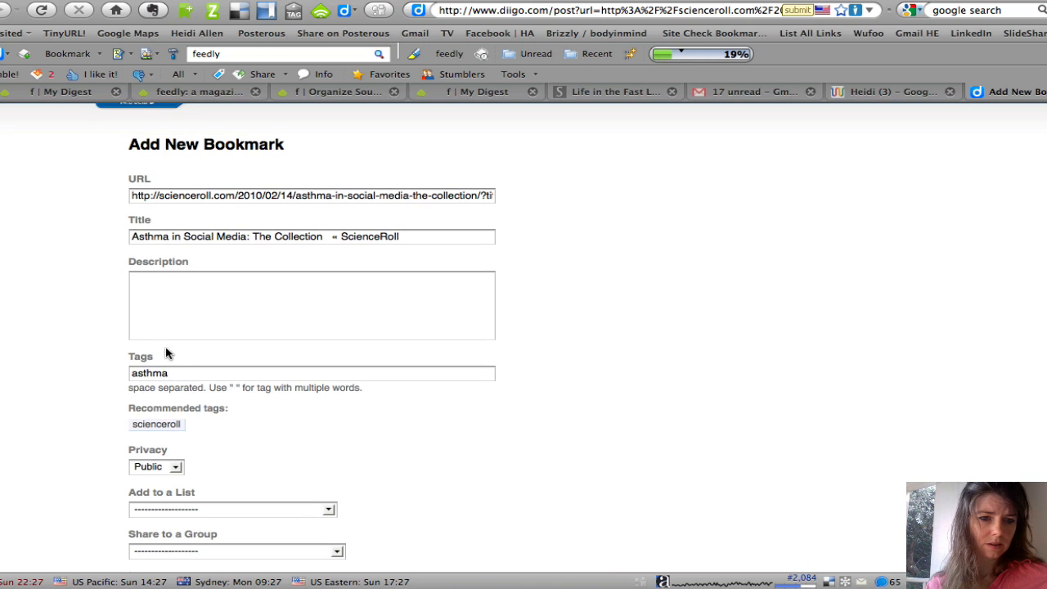
{"action": "mouse_move", "coordinate": [342, 522]}
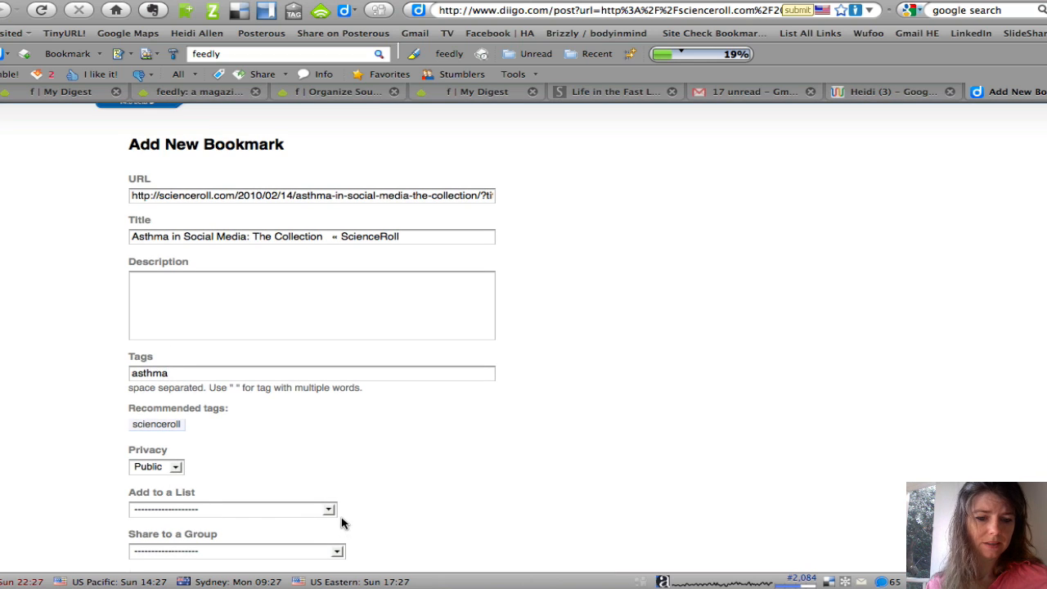
{"action": "left_click", "coordinate": [328, 508]}
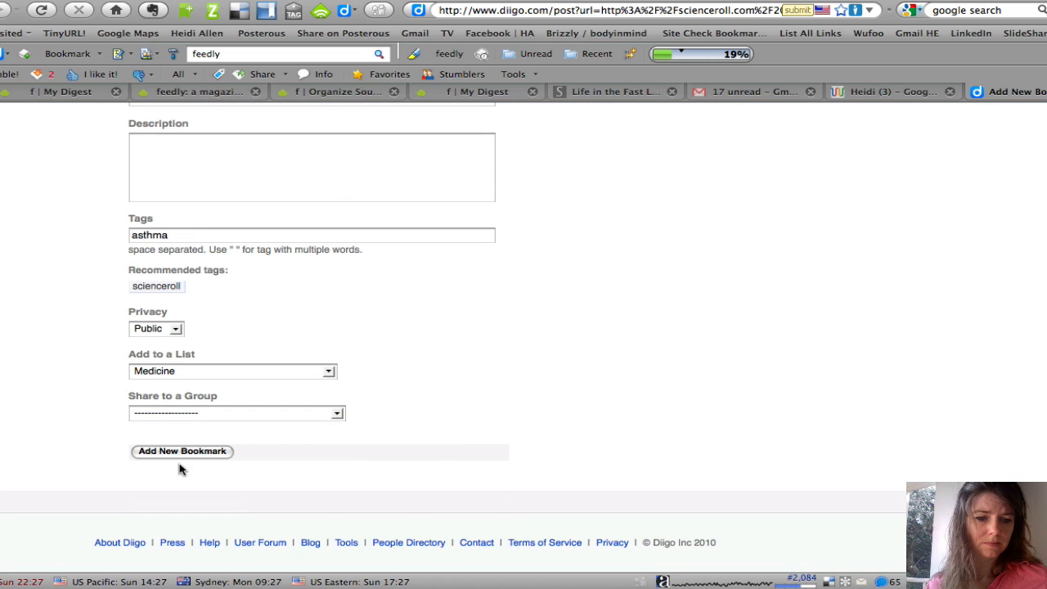
{"action": "left_click", "coordinate": [181, 451]}
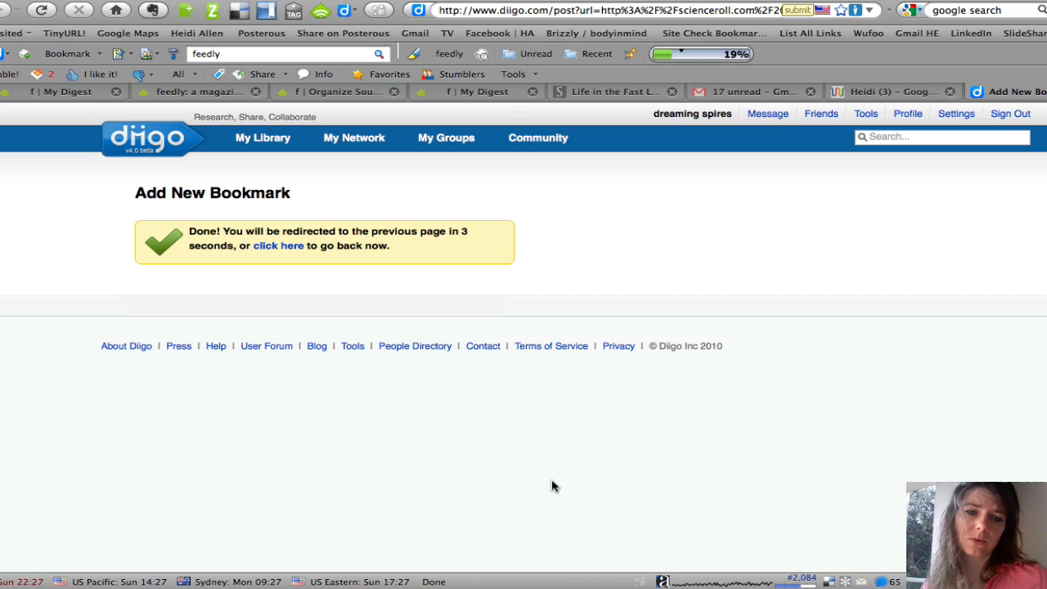
{"action": "left_click", "coordinate": [278, 245]}
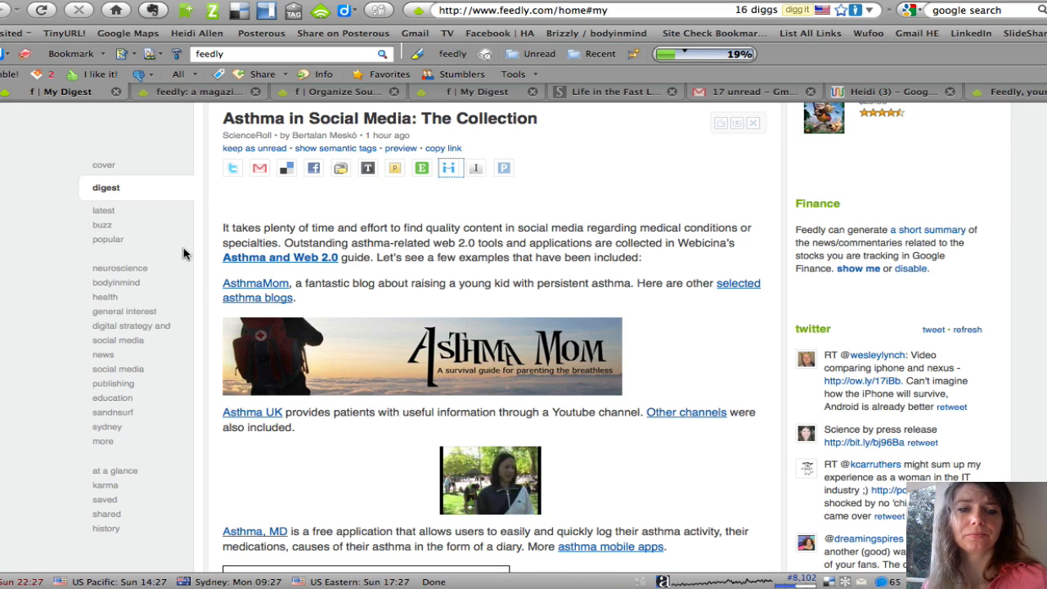